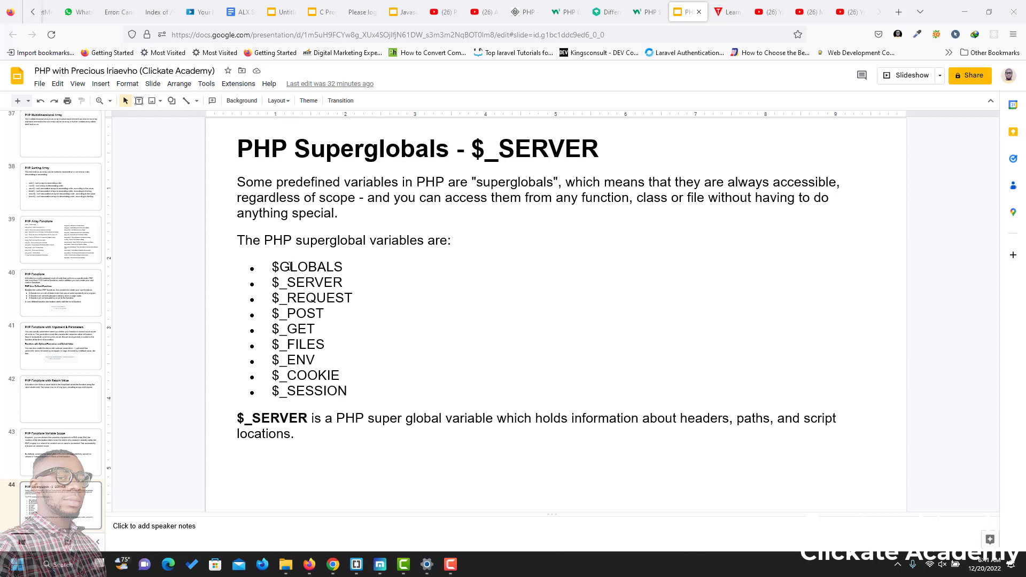
{"action": "mouse_move", "coordinate": [384, 285]}
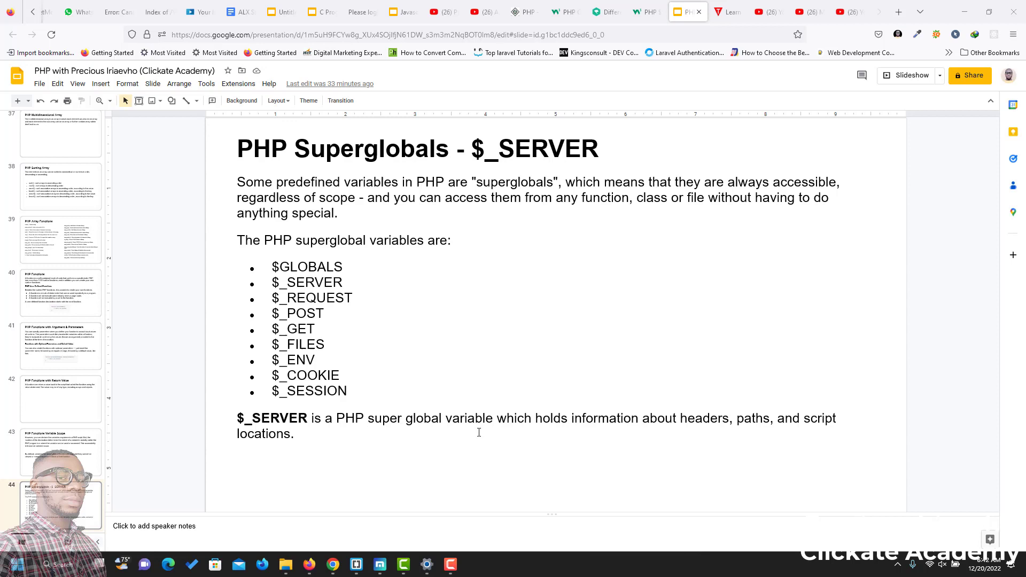
{"action": "mouse_move", "coordinate": [533, 421]}
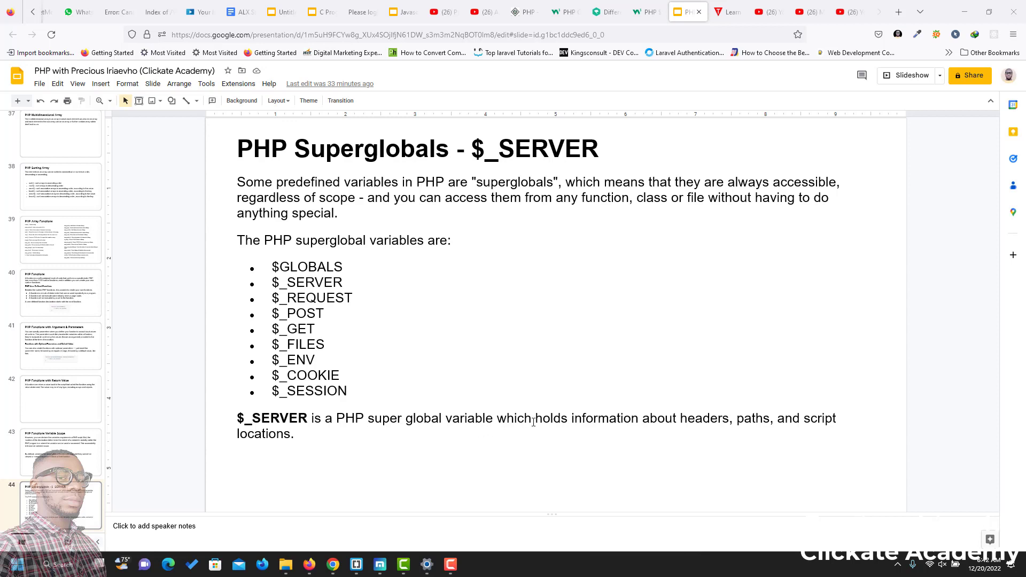
{"action": "mouse_move", "coordinate": [544, 411]}
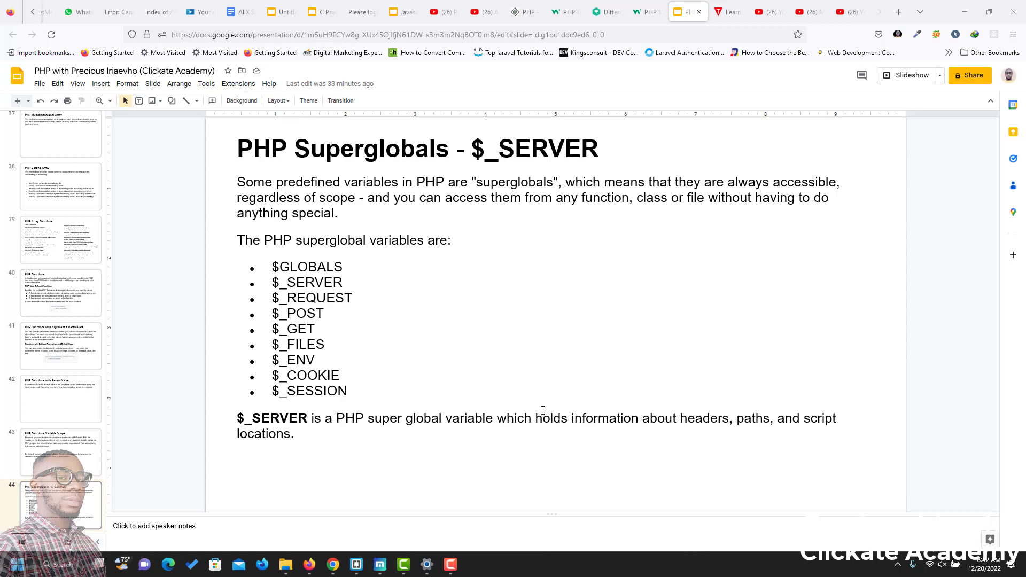
{"action": "mouse_move", "coordinate": [502, 386]}
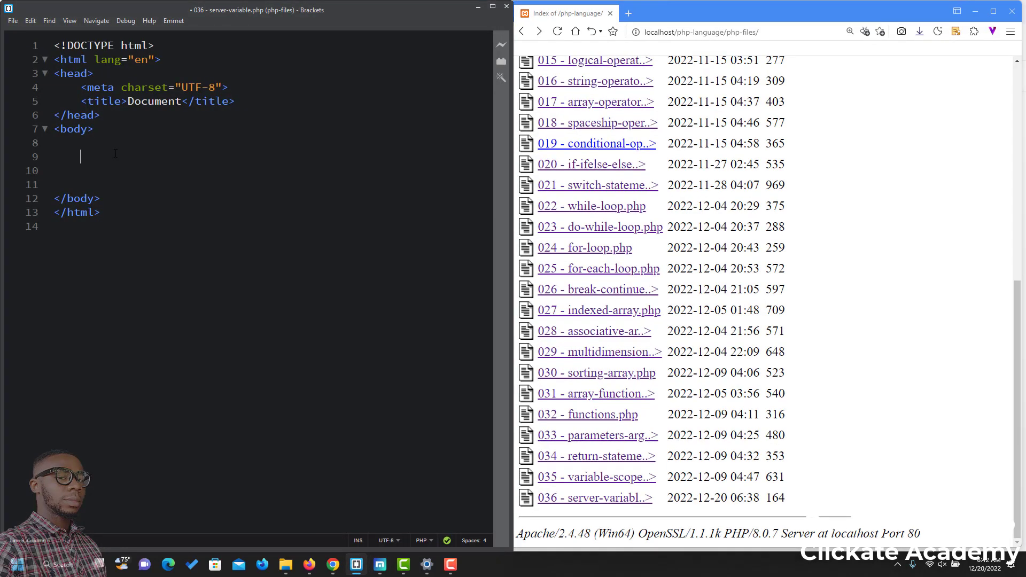
- Write a <?php block in the body containing echo $_SERVER['PHP_SELF'];
{"action": "type", "text": "<?php"}
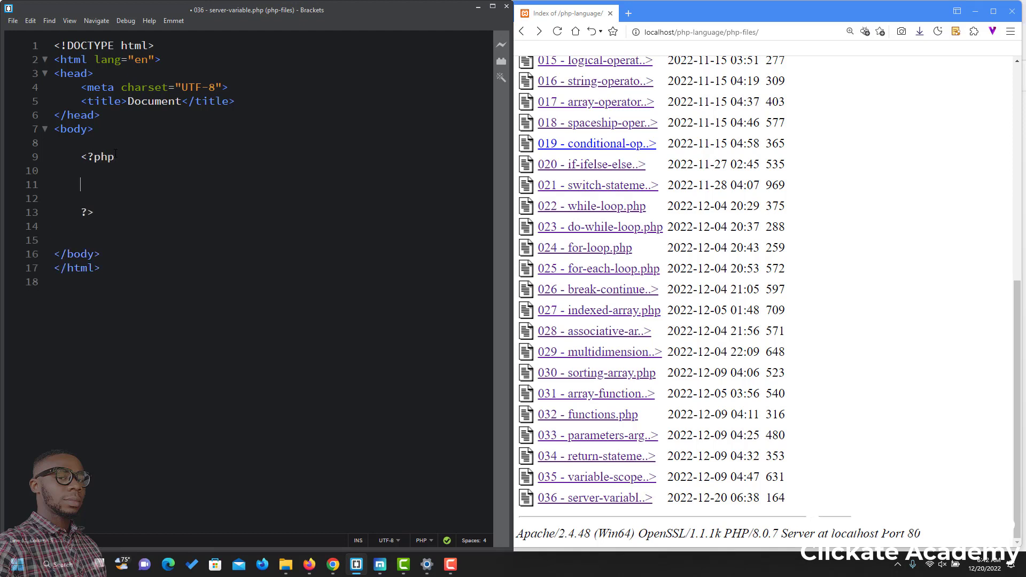
{"action": "type", "text": "echo"}
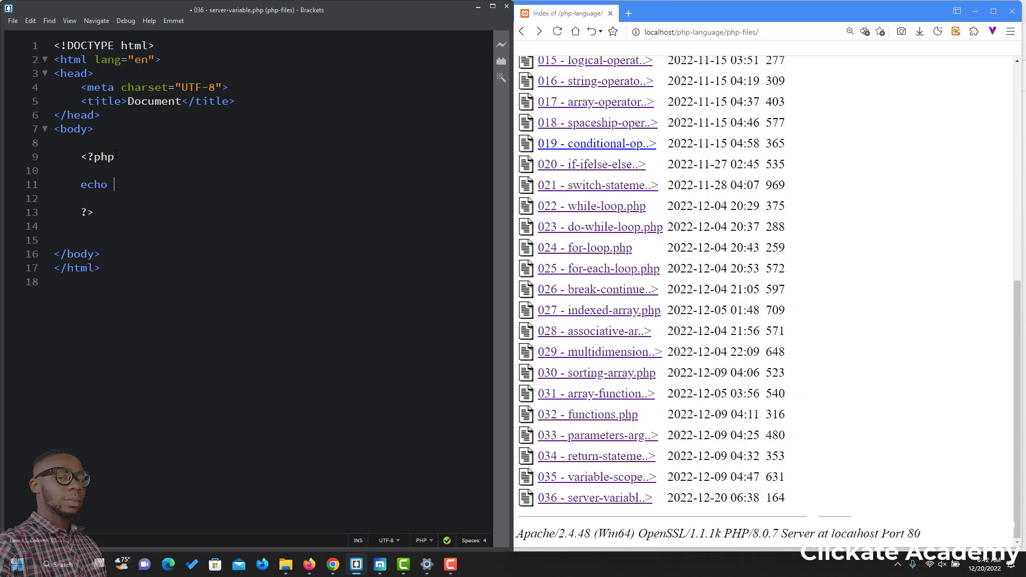
{"action": "type", "text": "$"}
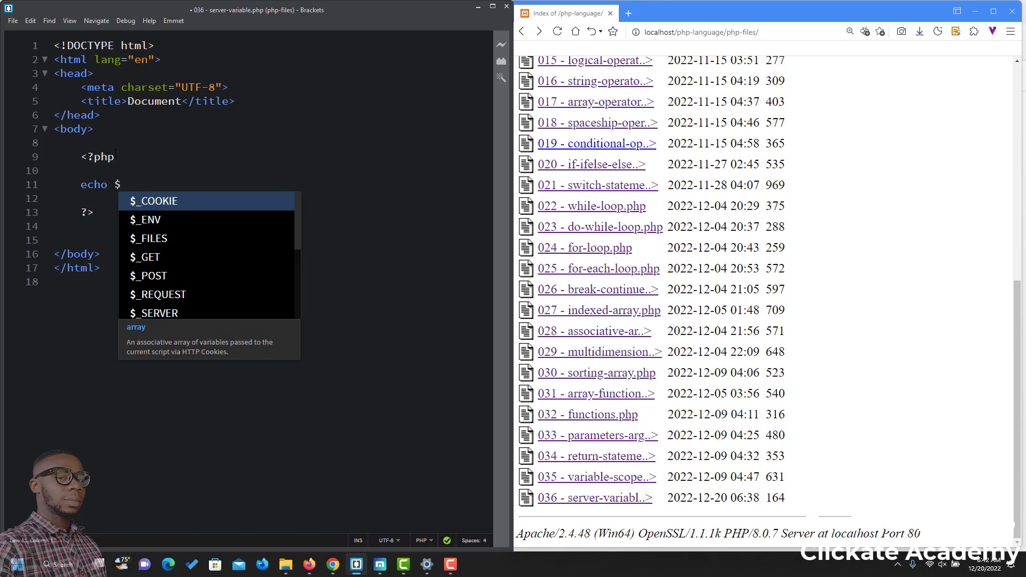
{"action": "type", "text": "_SERVER"}
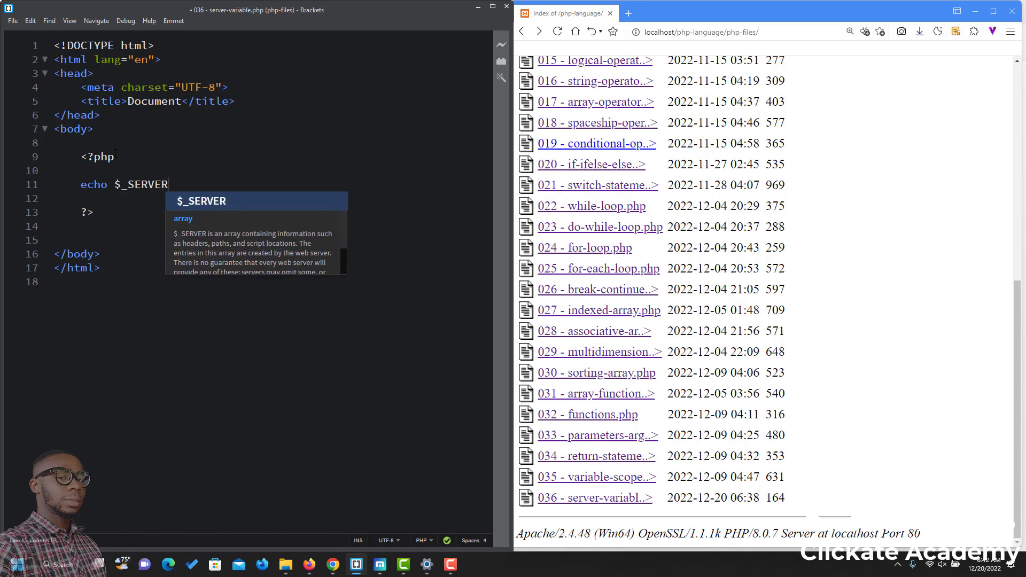
{"action": "type", "text": "['']"}
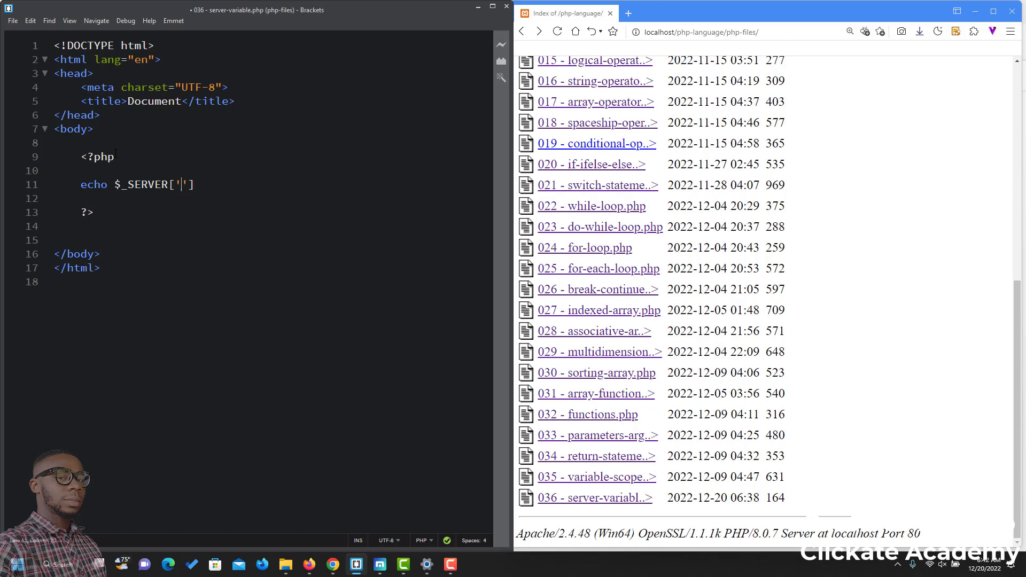
{"action": "type", "text": "PHP"}
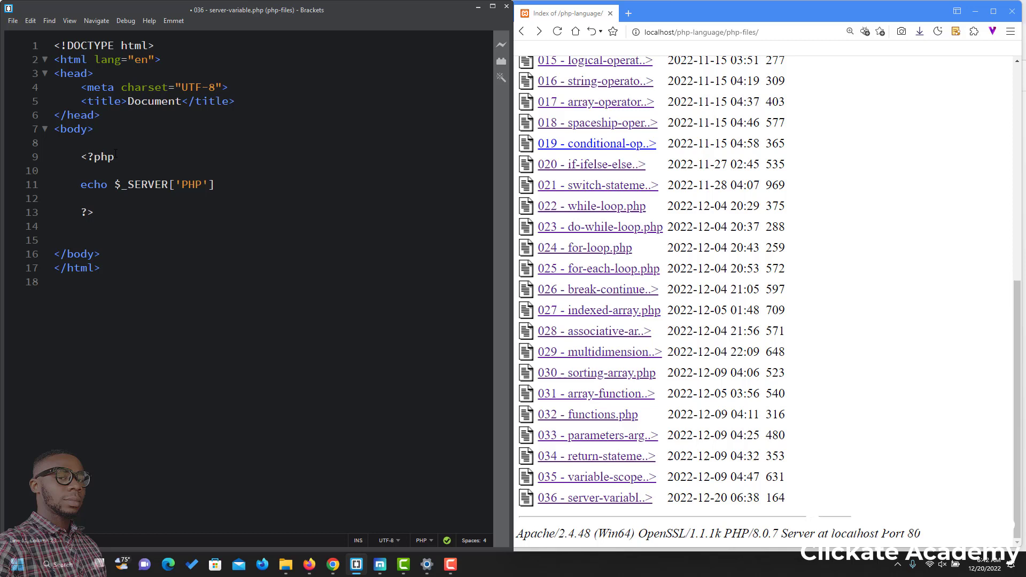
{"action": "type", "text": "_SELF"}
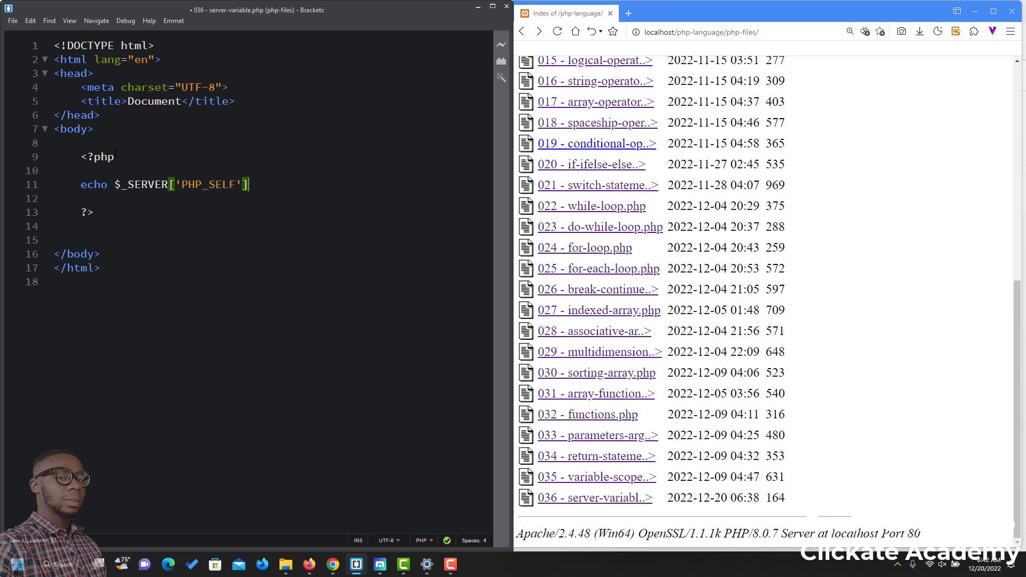
{"action": "type", "text": ";"}
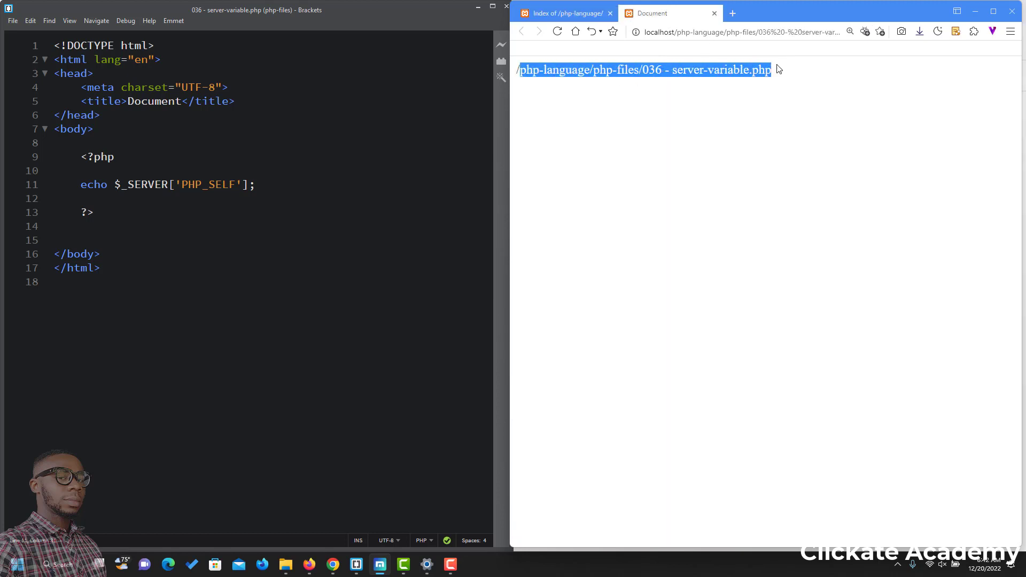
- View the printed script path /php-language/php-files/036 - server-variable.php in Firefox
{"action": "left_click", "coordinate": [645, 82]}
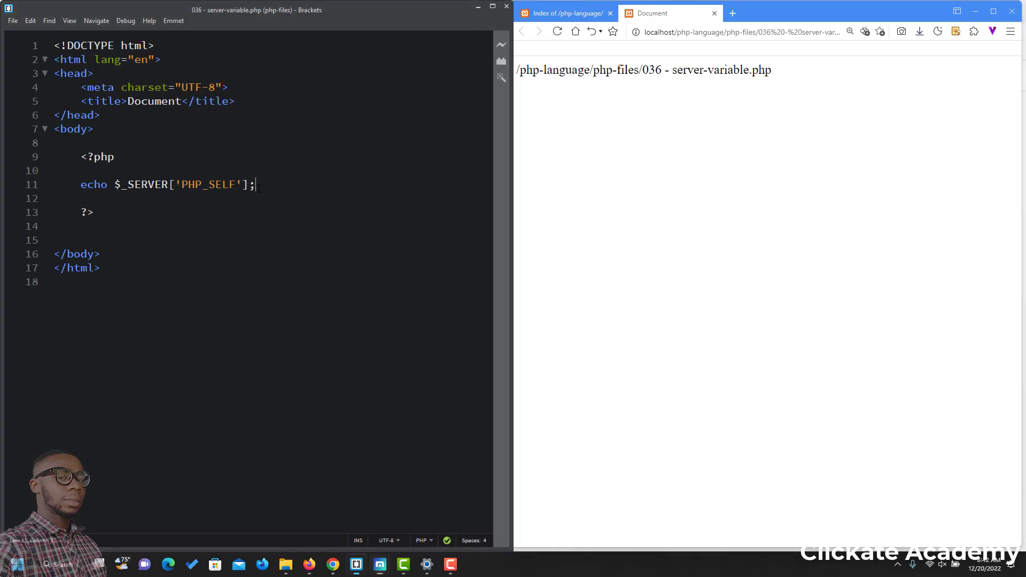
- Add echo "<br>"; after the PHP_SELF echo, then a second echo $_SERVER['PHP_SELF']; line
{"action": "type", "text": "<"}
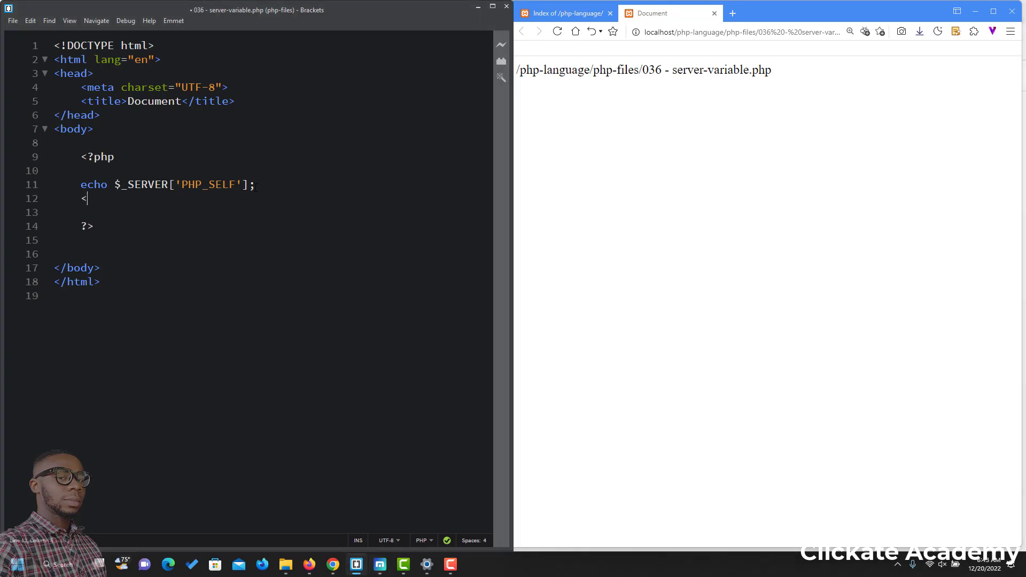
{"action": "type", "text": "br>"}
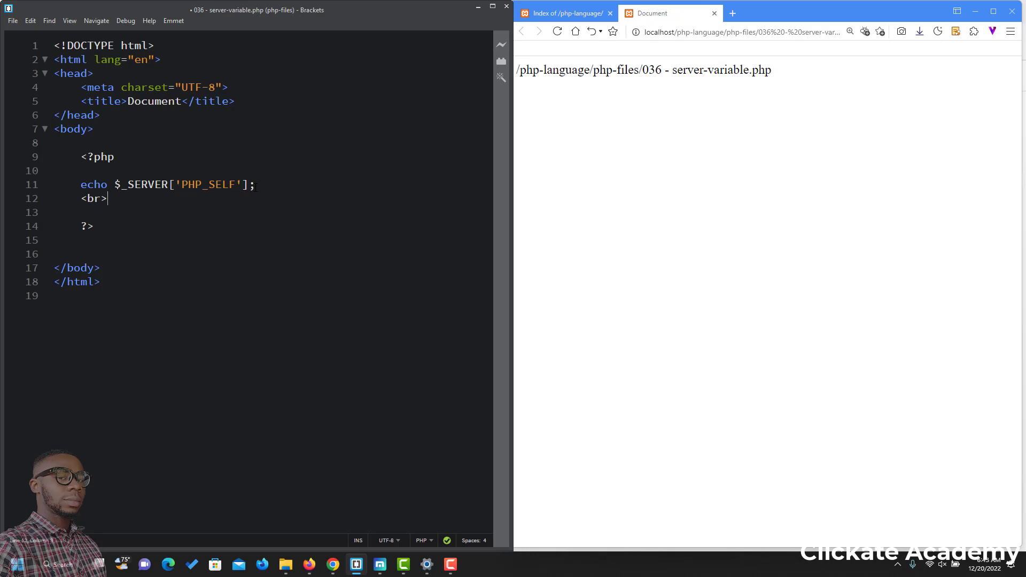
{"action": "key", "text": "Backspace"}
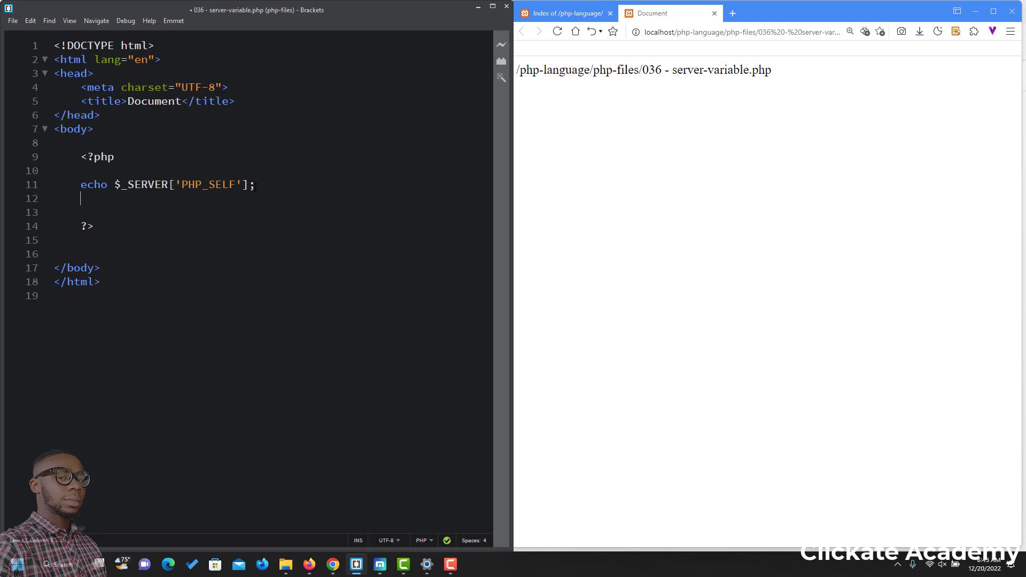
{"action": "type", "text": "echo \"\""}
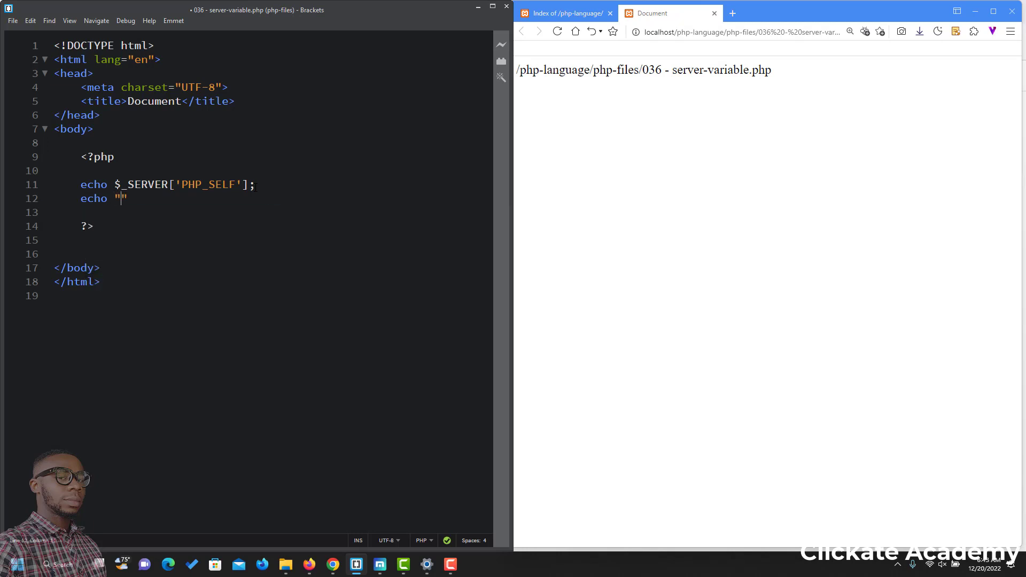
{"action": "type", "text": "<b"}
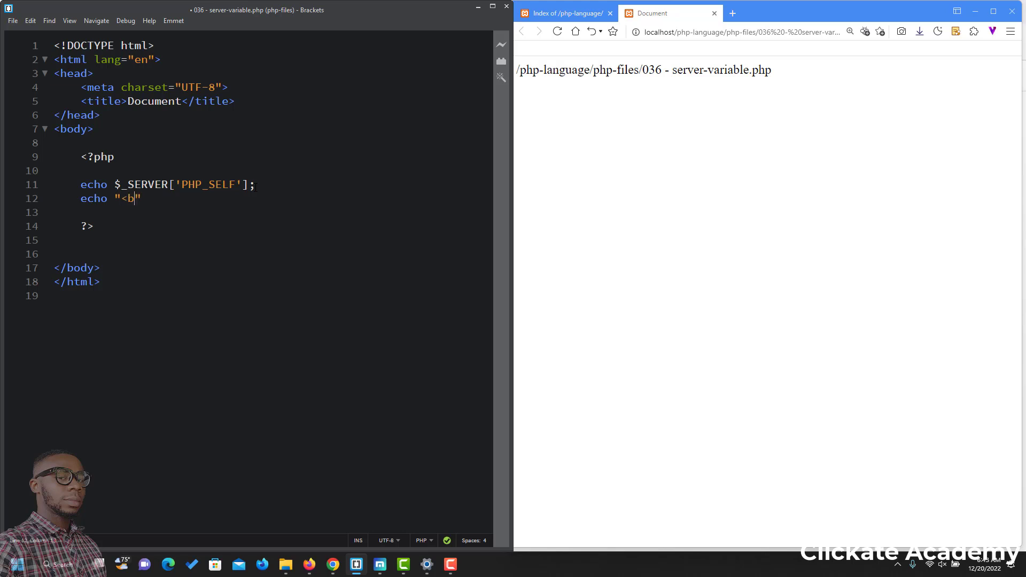
{"action": "type", "text": "r"}
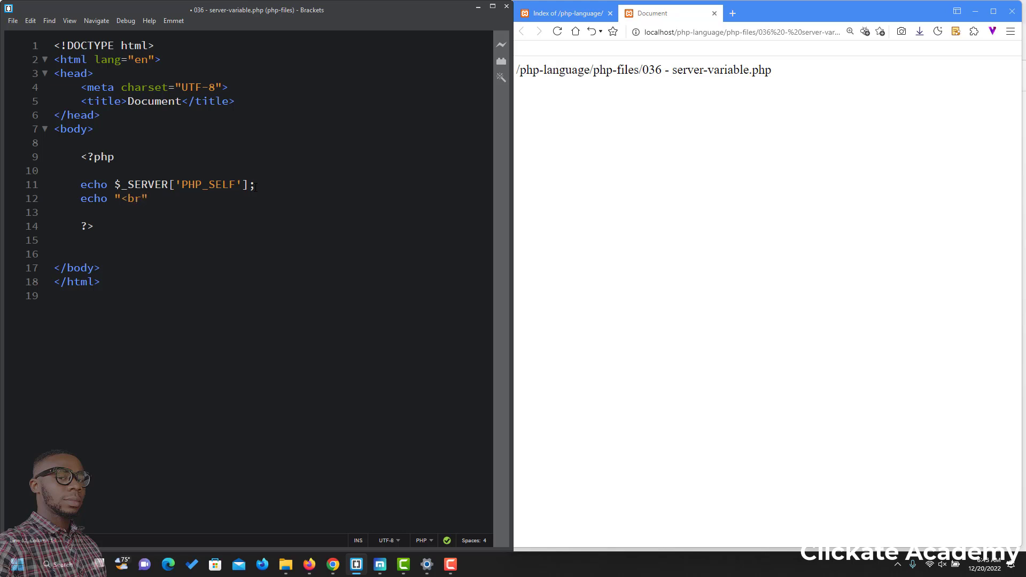
{"action": "type", "text": ">\";"}
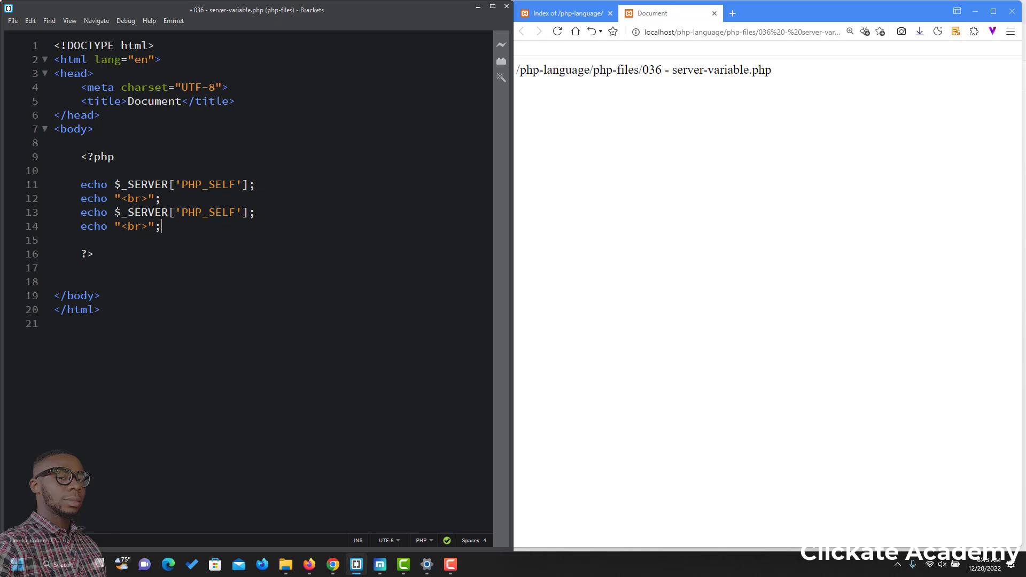
{"action": "type", "text": "echo $_SERVER['PHP_SELF'];"}
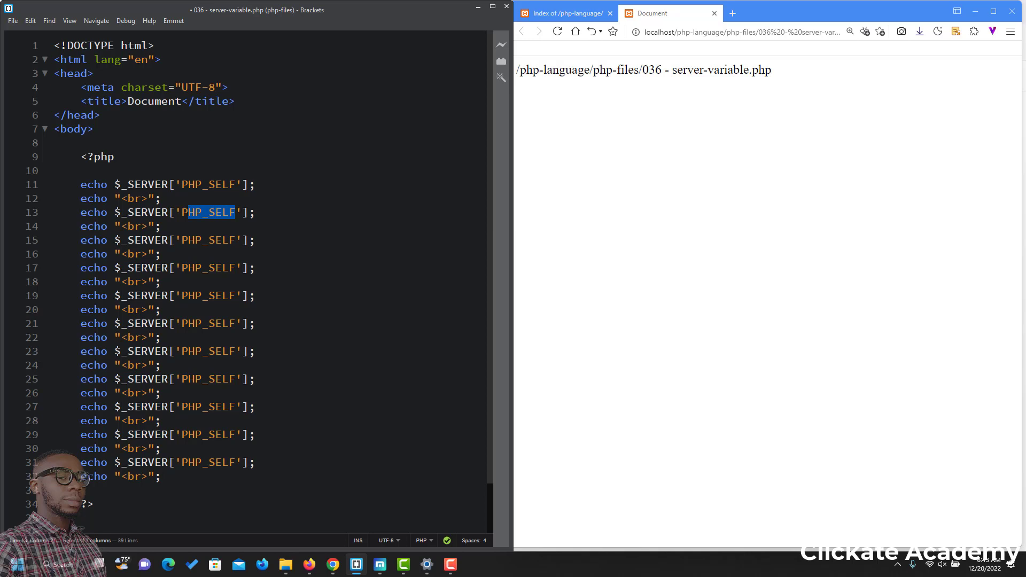
- Change the first two echoes to use the SERVER_NAME and SERVER_ADDR indexes
{"action": "type", "text": "SERVE"}
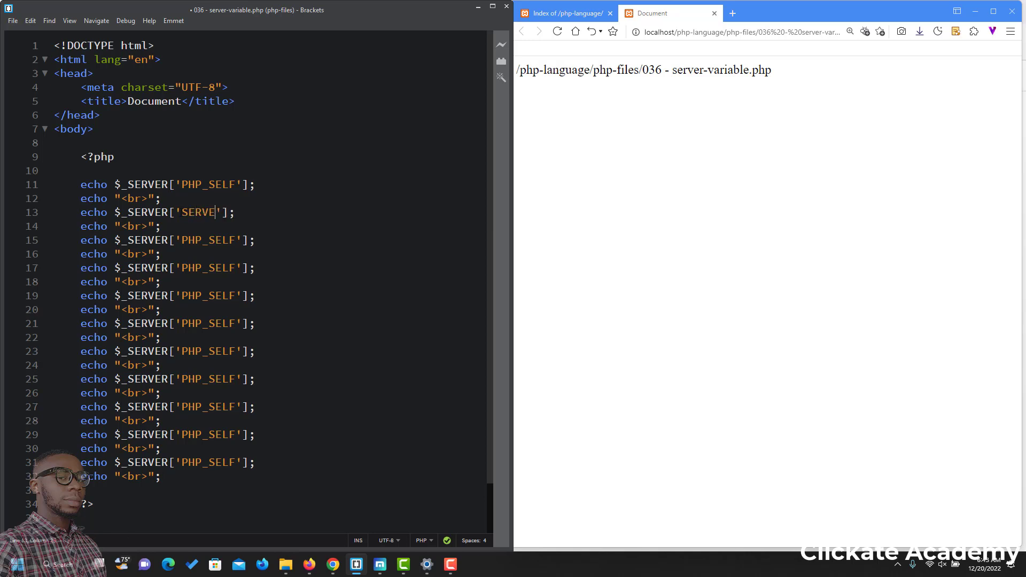
{"action": "type", "text": "R_NAME"}
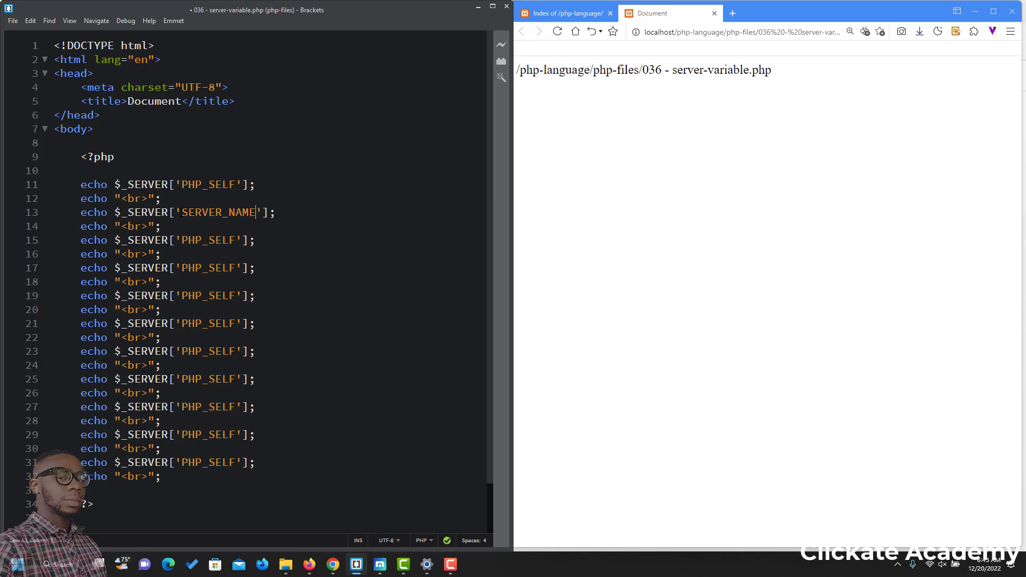
{"action": "mouse_move", "coordinate": [28, 385]}
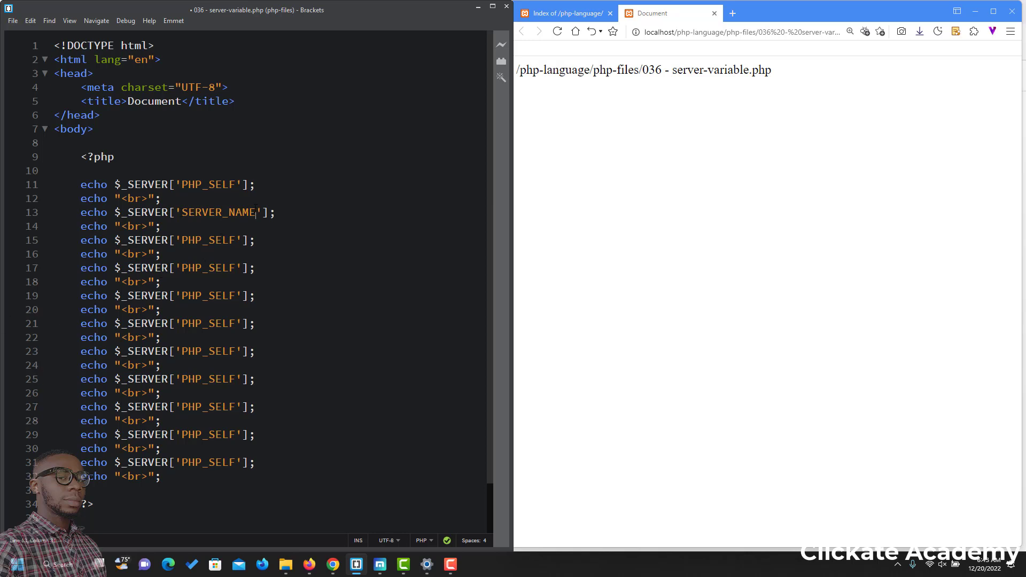
{"action": "double_click", "coordinate": [219, 211]}
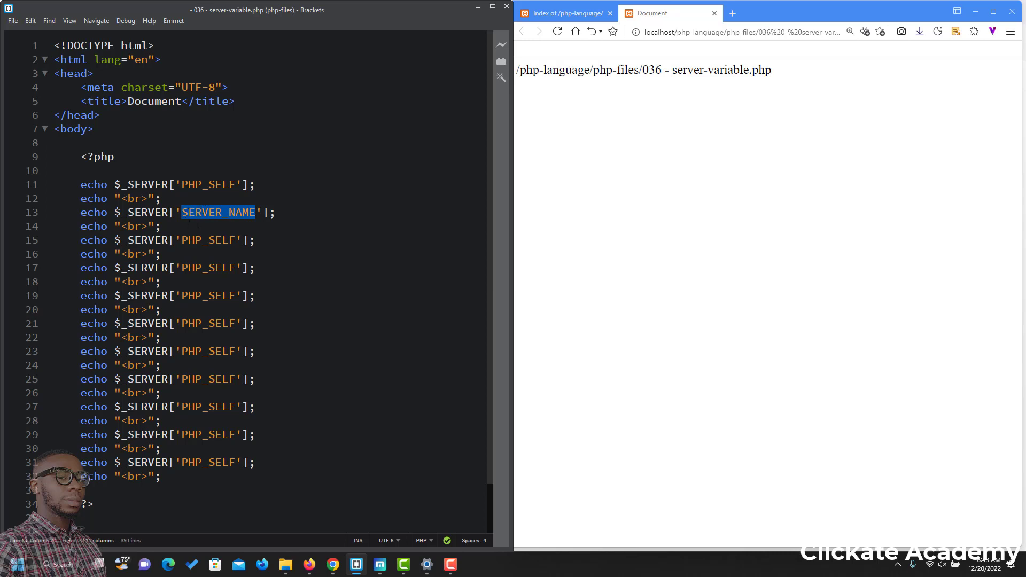
{"action": "double_click", "coordinate": [208, 240]}
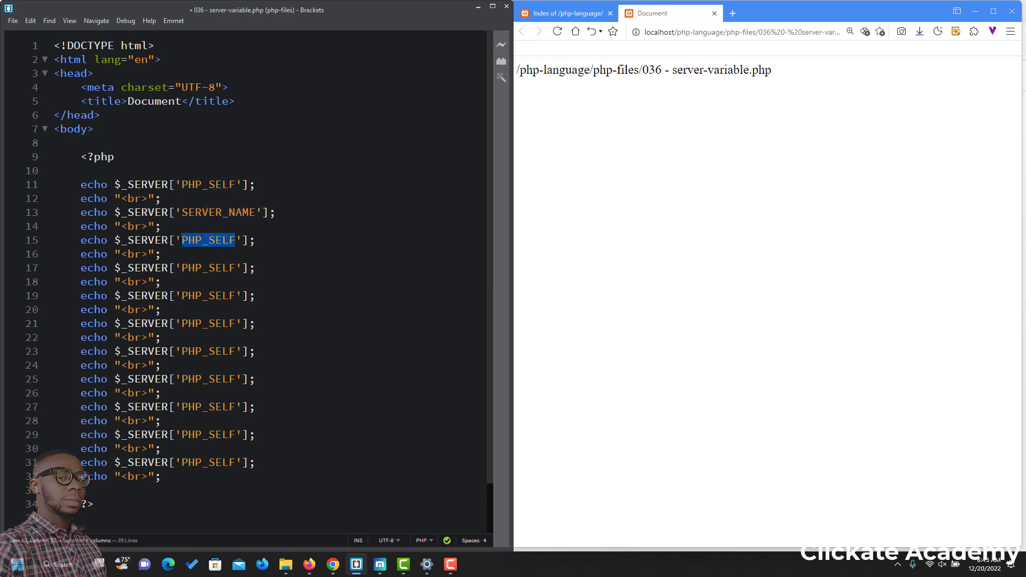
{"action": "type", "text": "SERVER_"}
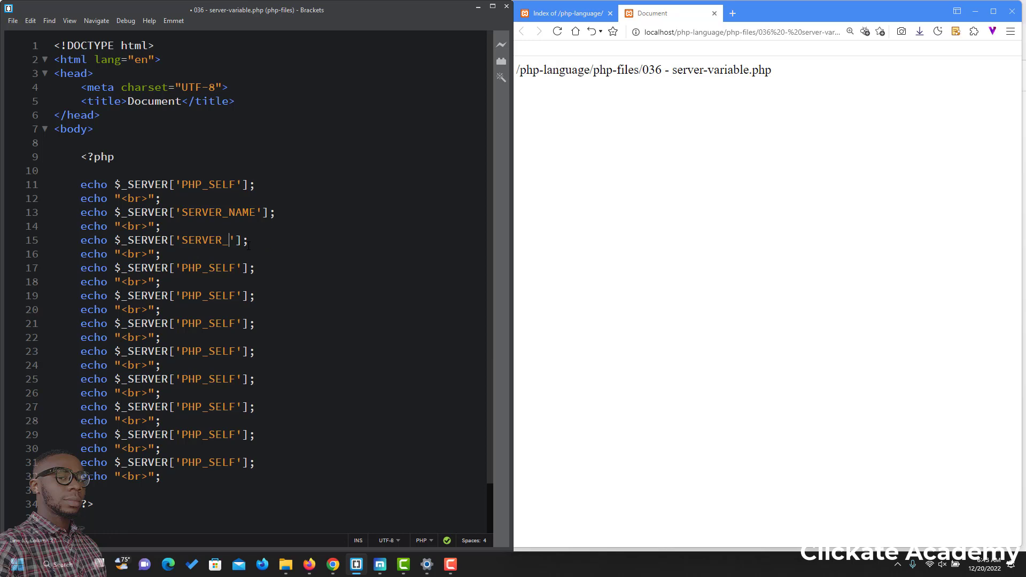
{"action": "type", "text": "ADD"}
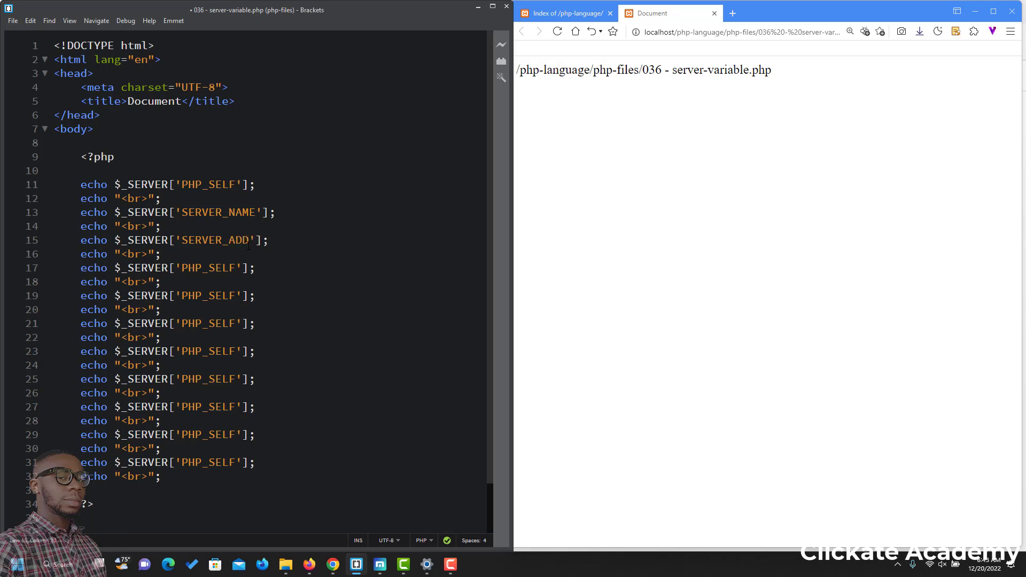
{"action": "type", "text": "R"}
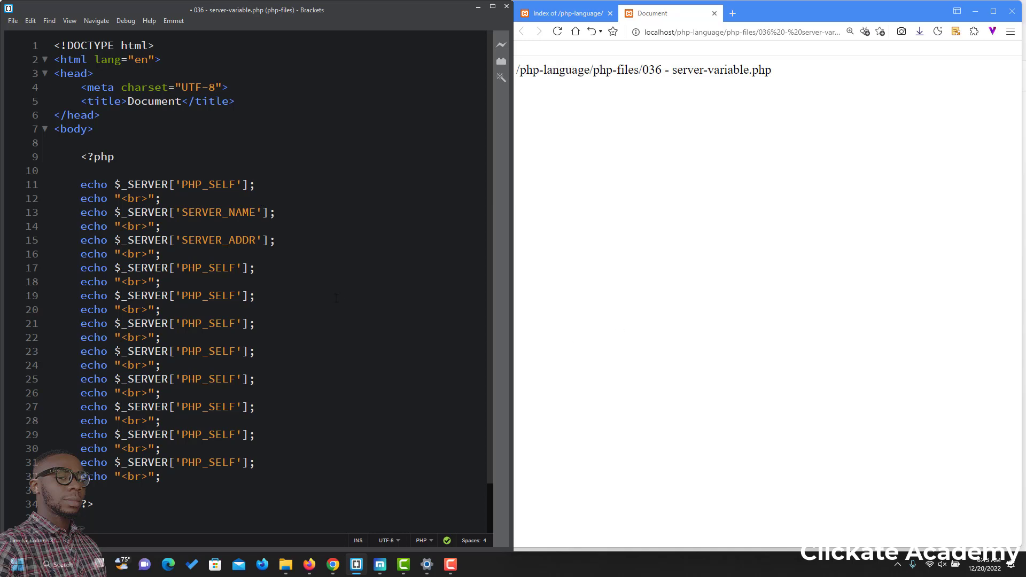
- Change the next two echoes to SERVER_SOFTWARE and SERVER_PROTOCOL
{"action": "double_click", "coordinate": [208, 268]}
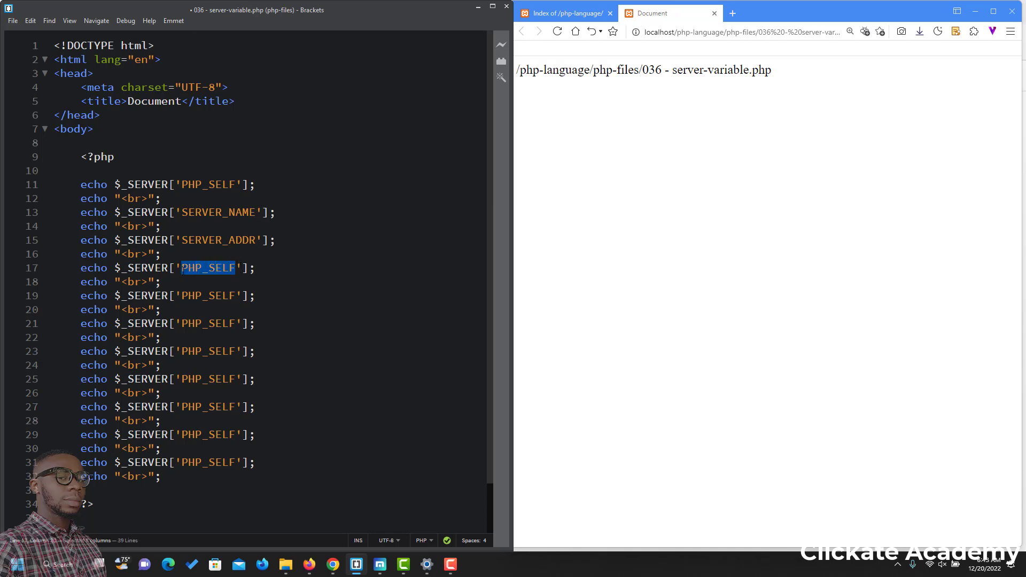
{"action": "type", "text": "SERVER_NAME"}
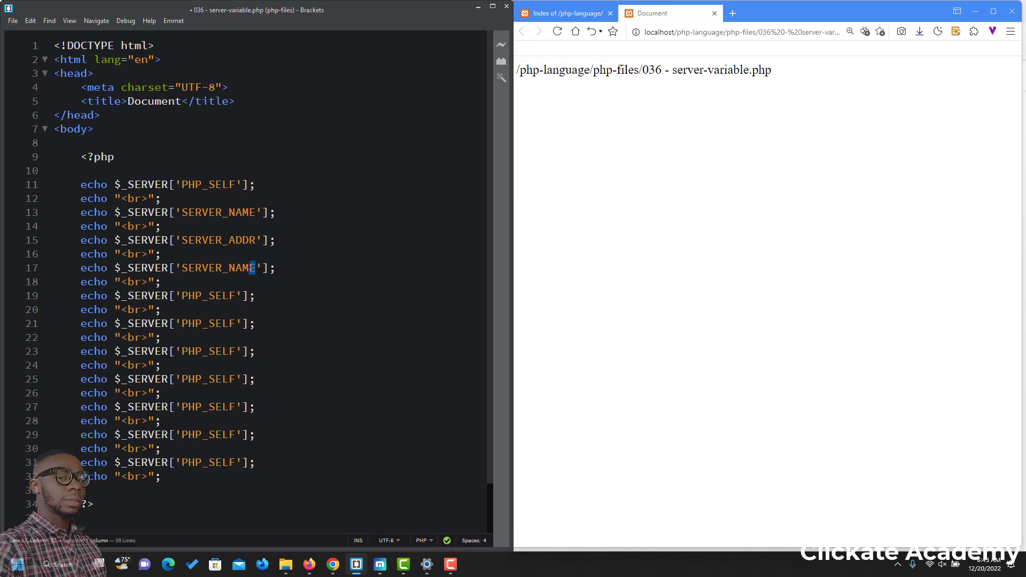
{"action": "double_click", "coordinate": [243, 267]}
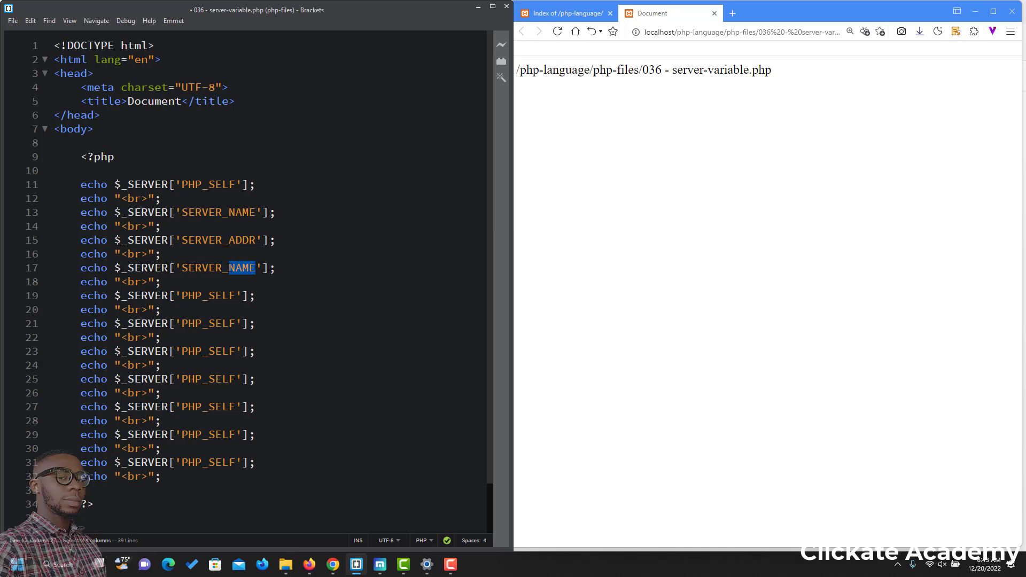
{"action": "type", "text": "SOFTWARE"}
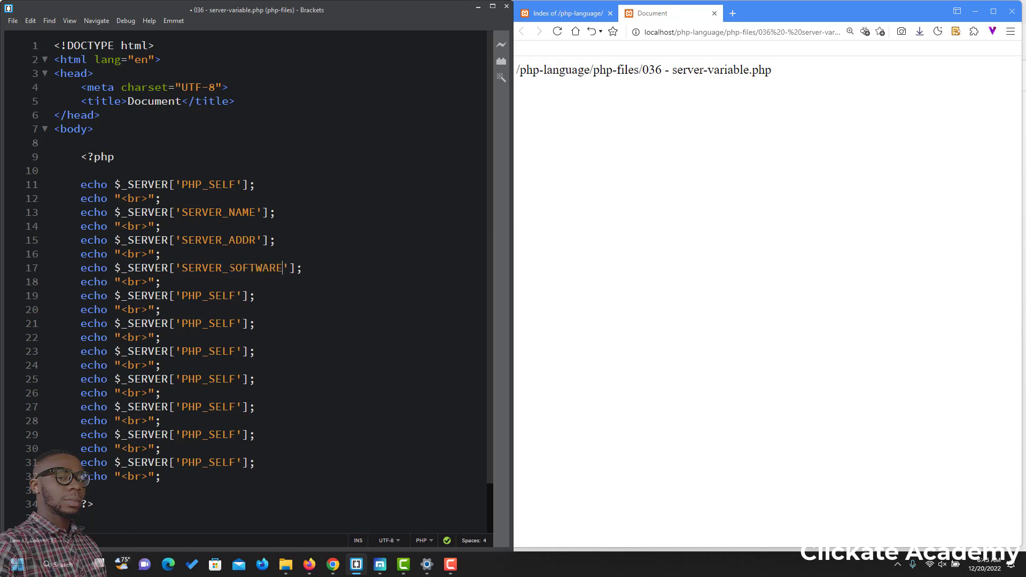
{"action": "double_click", "coordinate": [210, 297]}
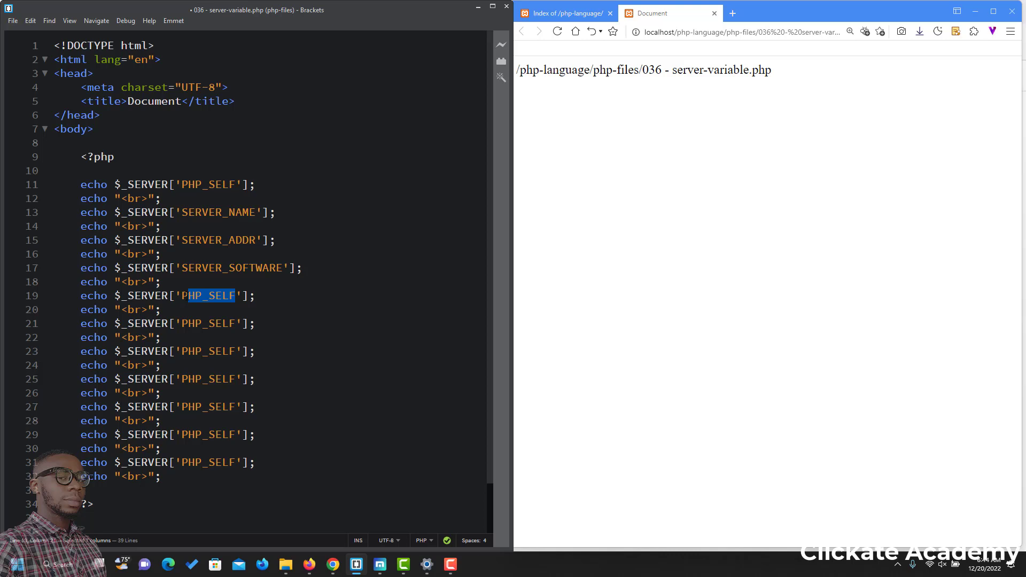
{"action": "type", "text": "SERVER_NAME"}
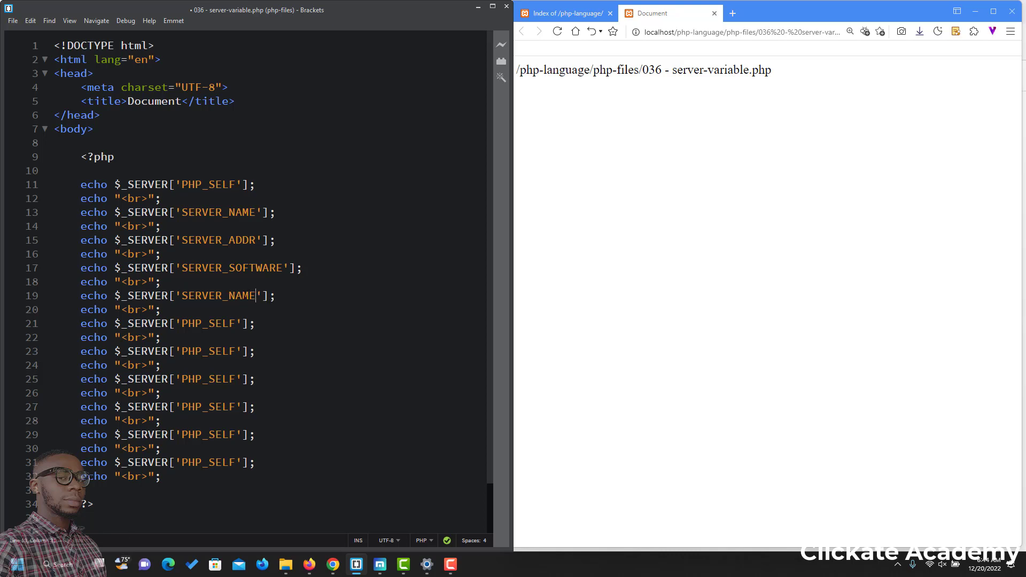
{"action": "double_click", "coordinate": [240, 296]}
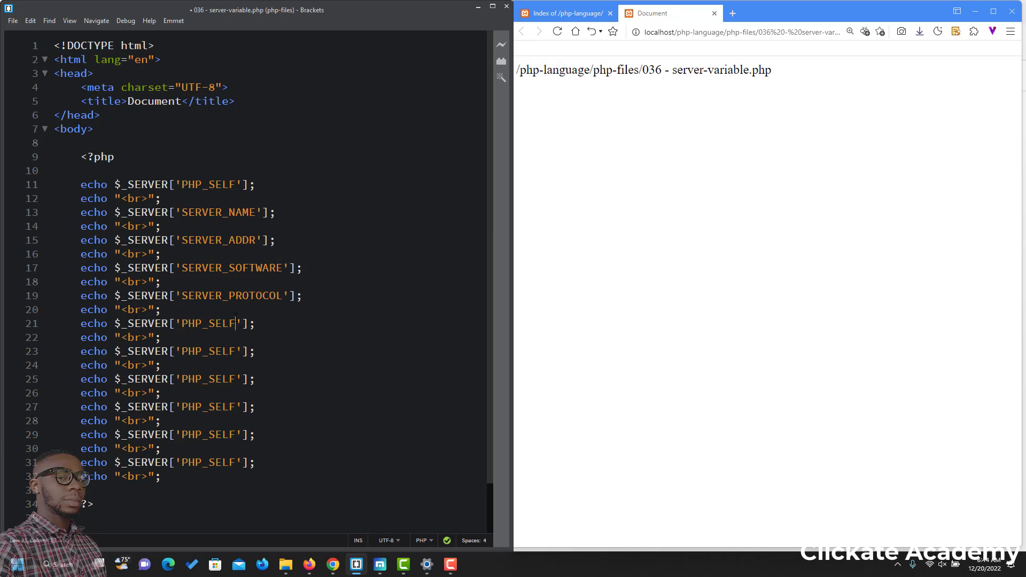
{"action": "type", "text": "SERVER_NAME"}
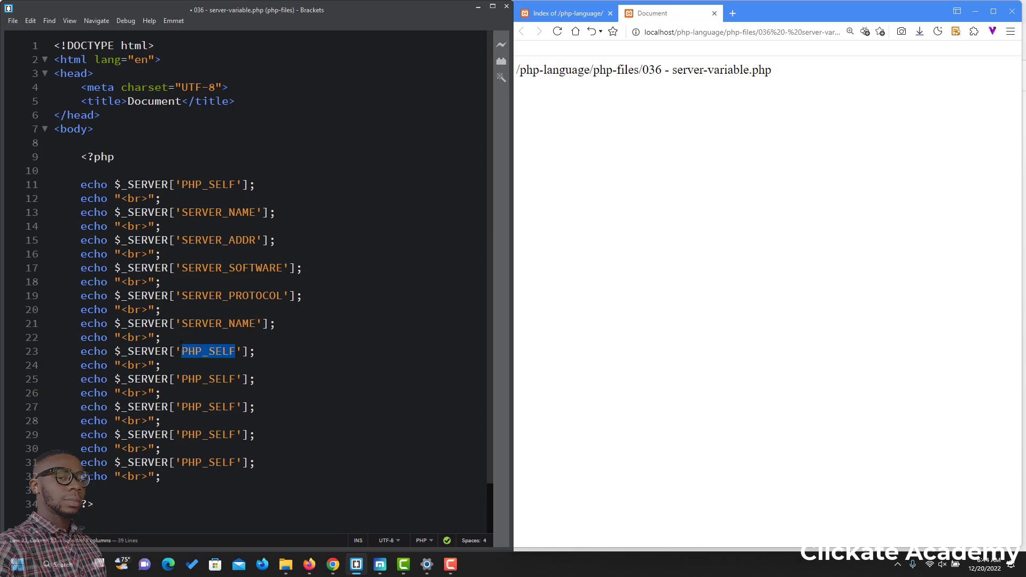
- Change the following echoes to SERVER_PORT and SERVER_ADMIN indexes
{"action": "type", "text": "SERVER_NAME"}
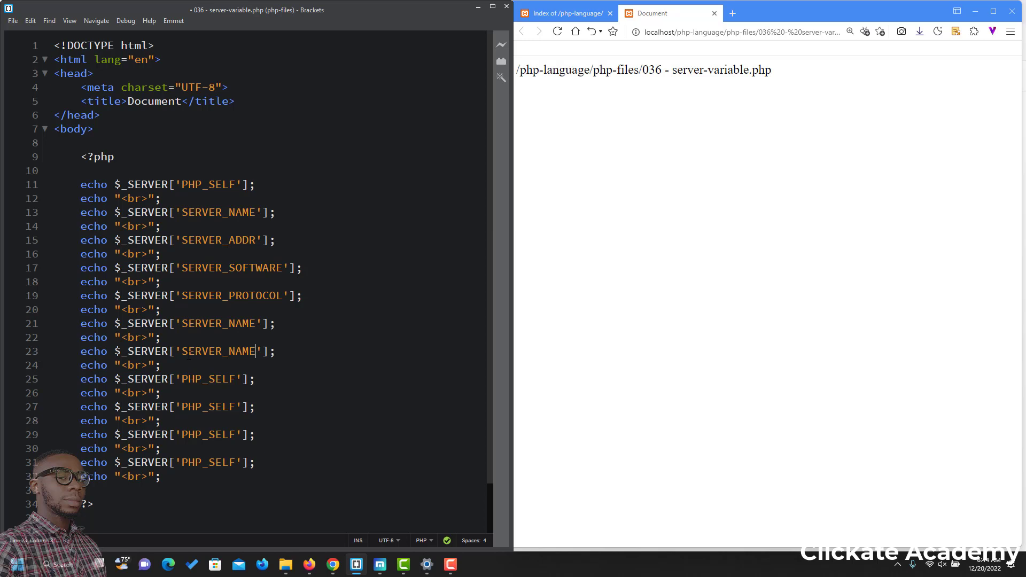
{"action": "double_click", "coordinate": [246, 323]}
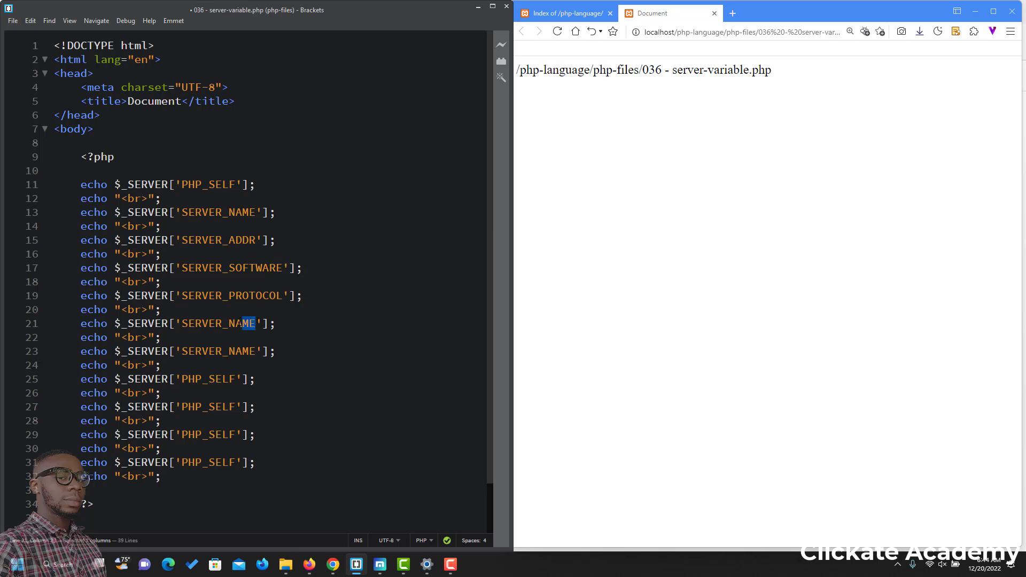
{"action": "type", "text": "PORT"}
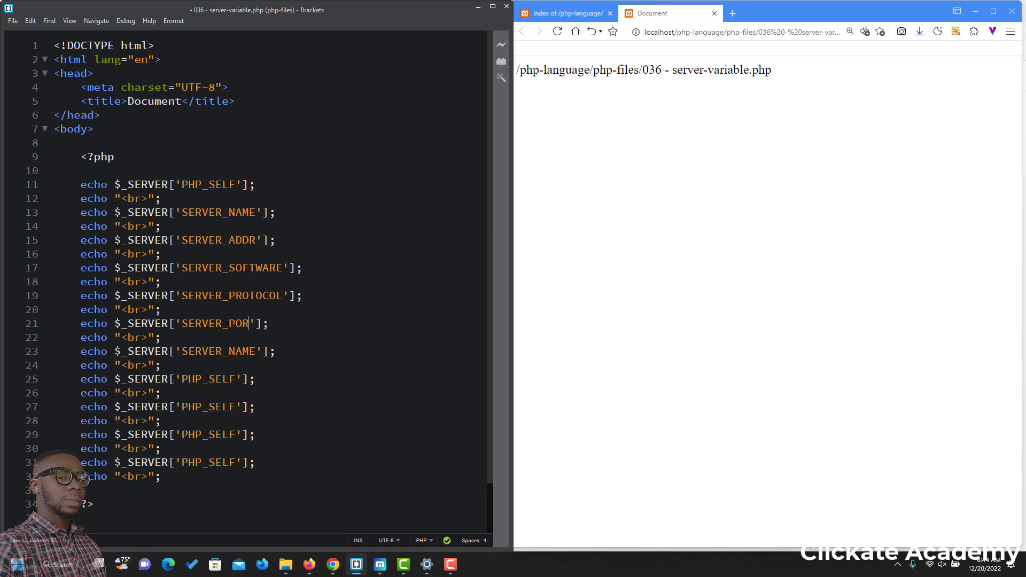
{"action": "type", "text": "T"}
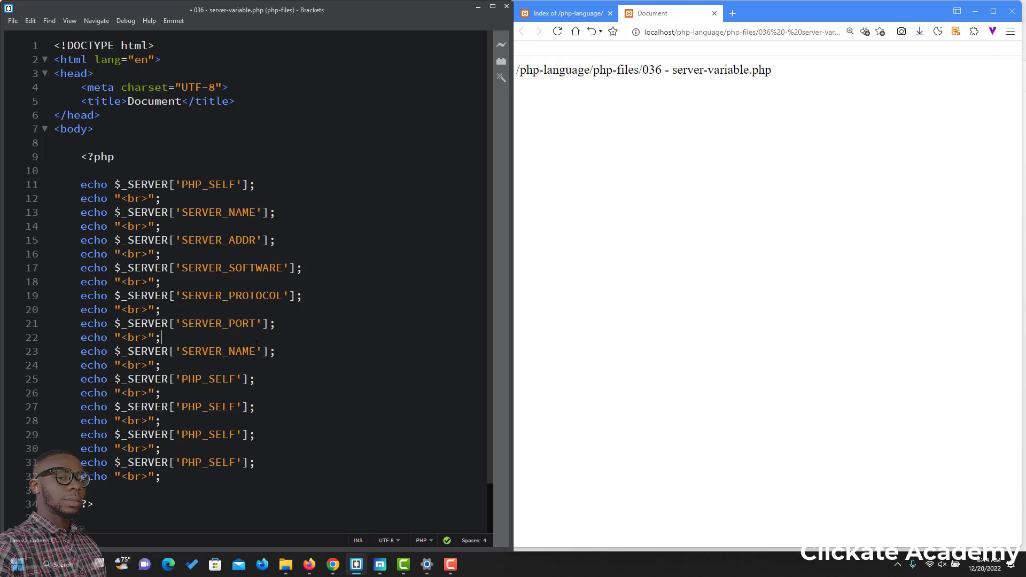
{"action": "double_click", "coordinate": [238, 351]}
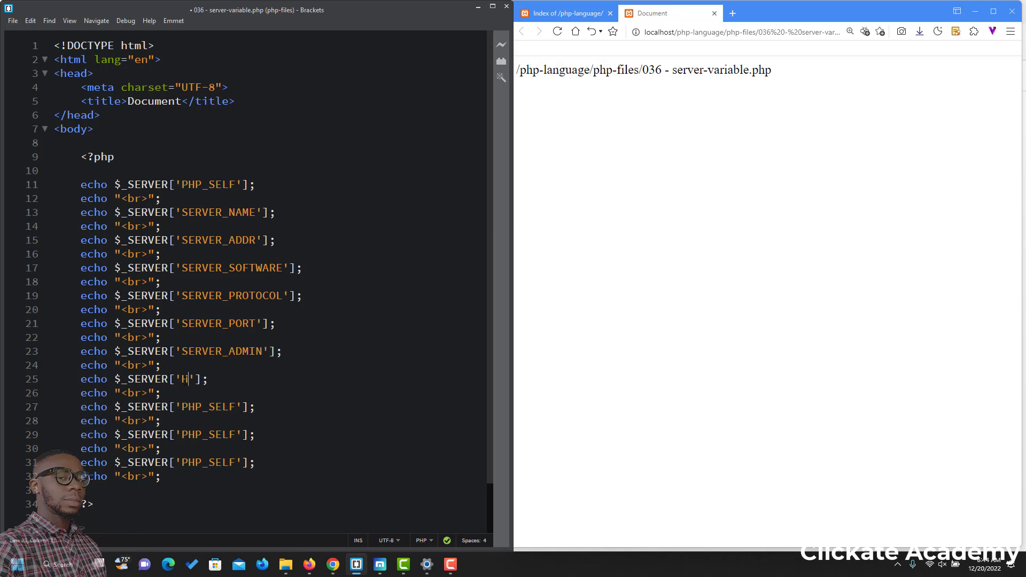
- Set the next echoes to the SCRIPT_URI and HTTP_HOST indexes
{"action": "type", "text": "TTP_"}
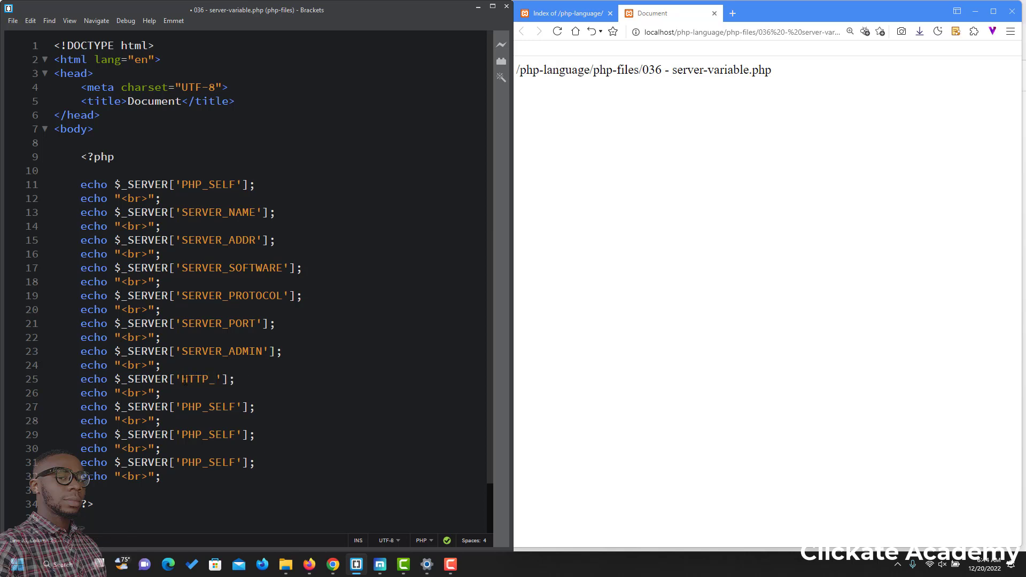
{"action": "type", "text": "URI"}
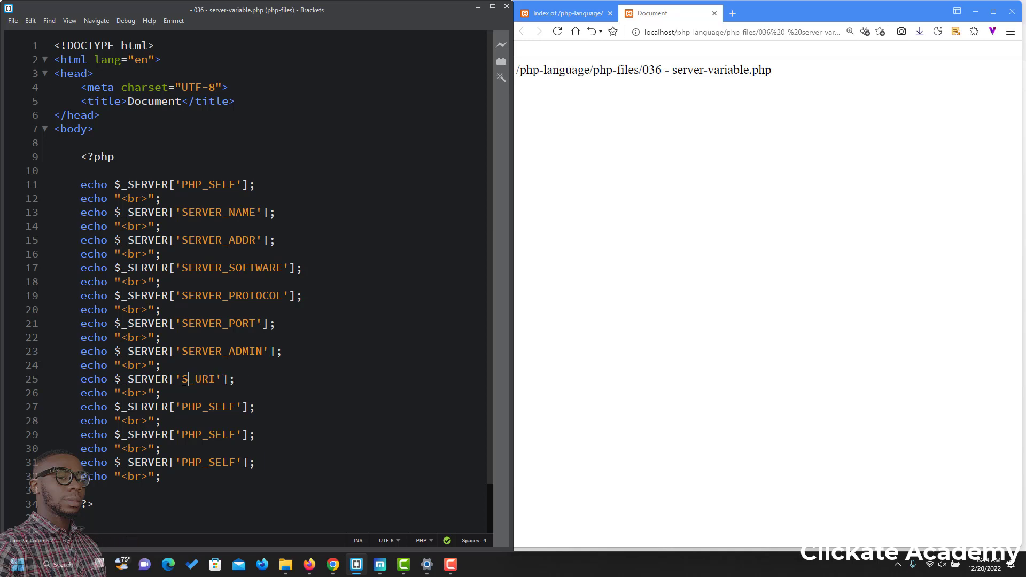
{"action": "type", "text": "CRIPT"}
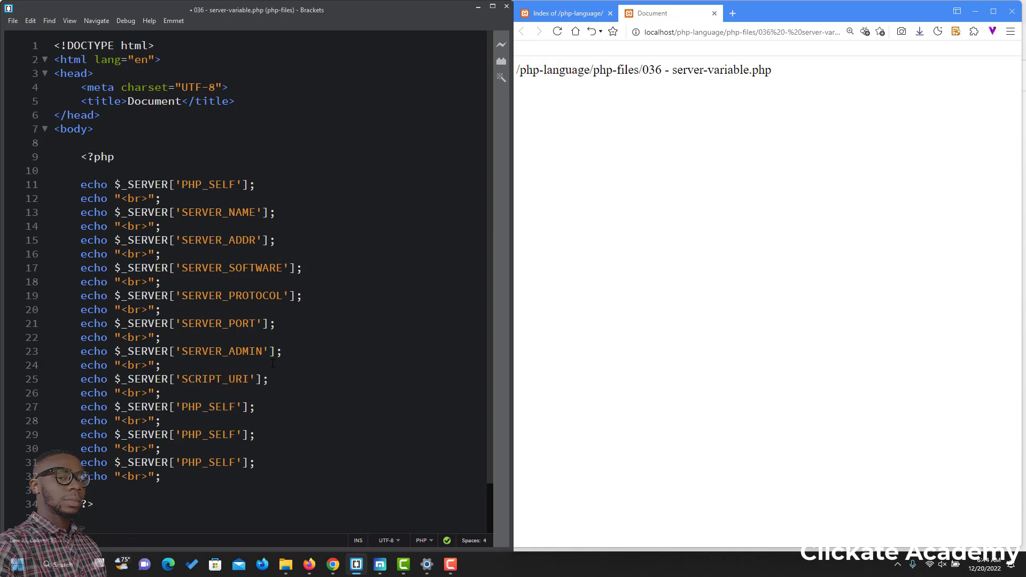
{"action": "double_click", "coordinate": [215, 407]}
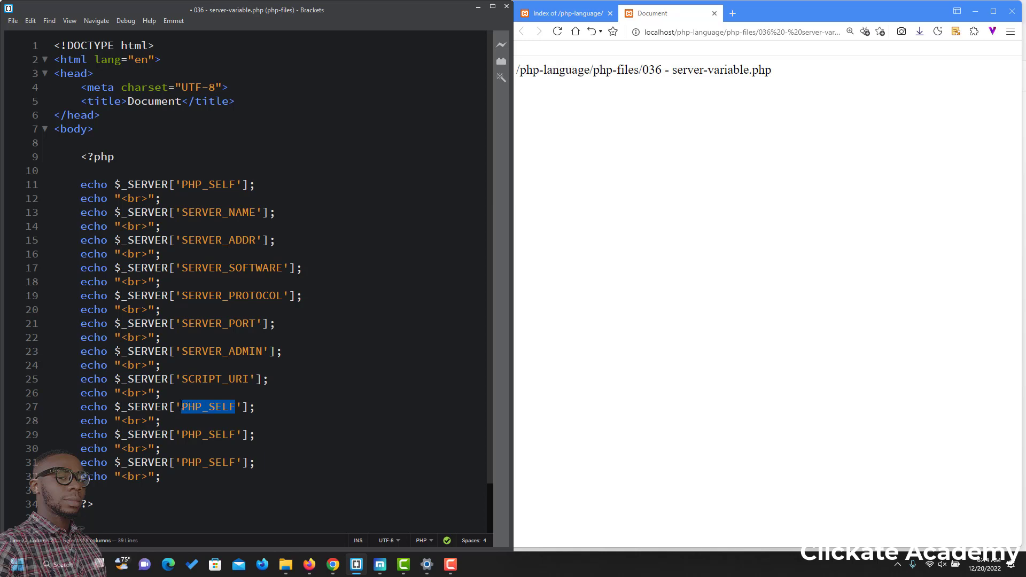
{"action": "type", "text": "HTTP"}
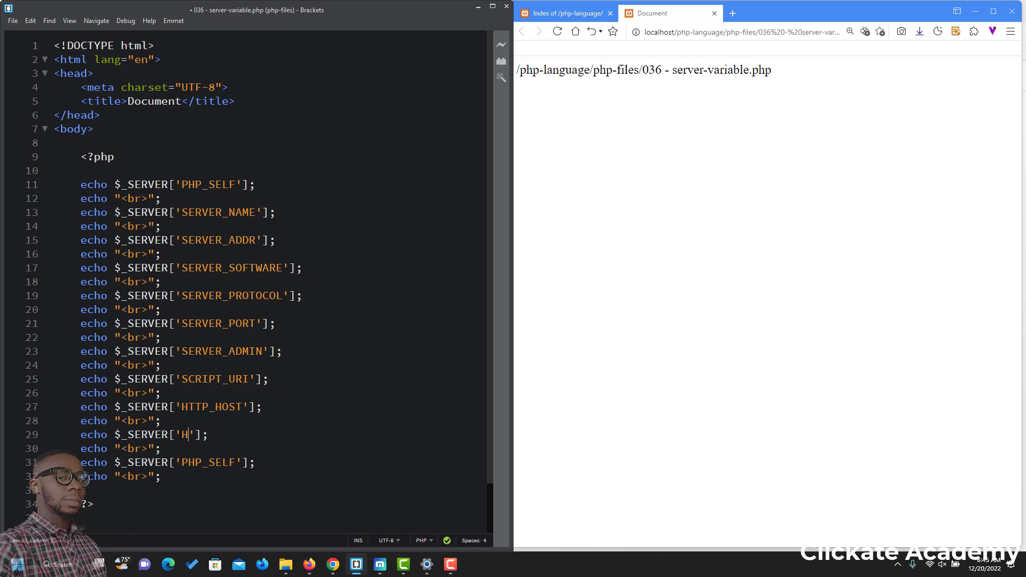
- Set the last two echoes to HTTP_REFERRER and HTTP_USER_AGENT
{"action": "type", "text": "TTP_REFERRER"}
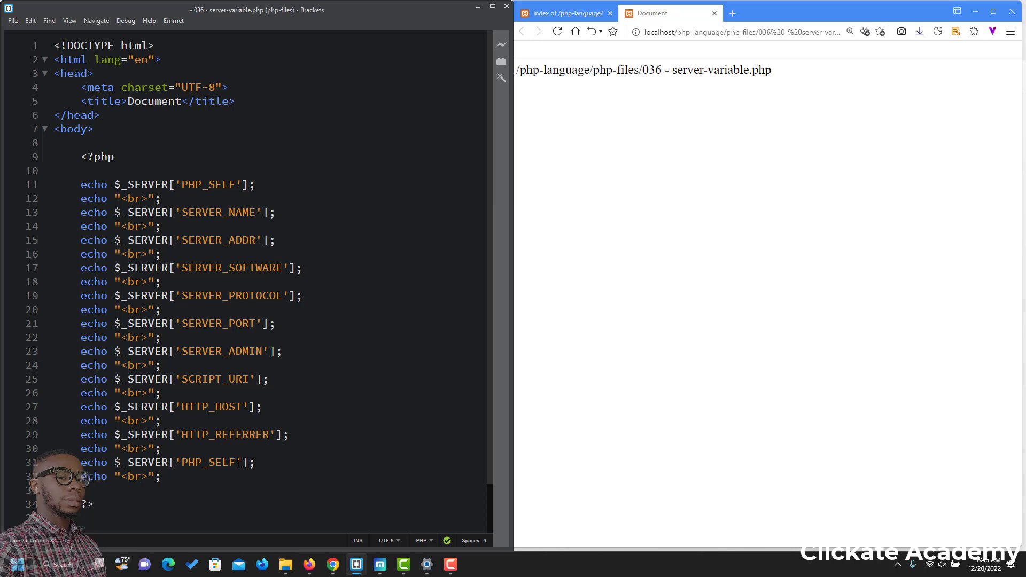
{"action": "double_click", "coordinate": [206, 462]}
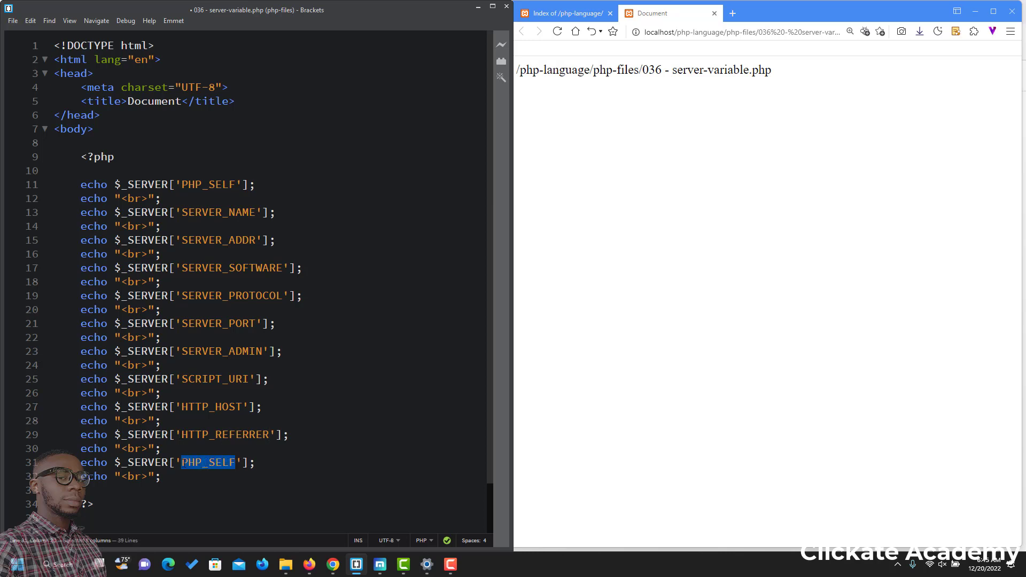
{"action": "type", "text": "HTTP_"}
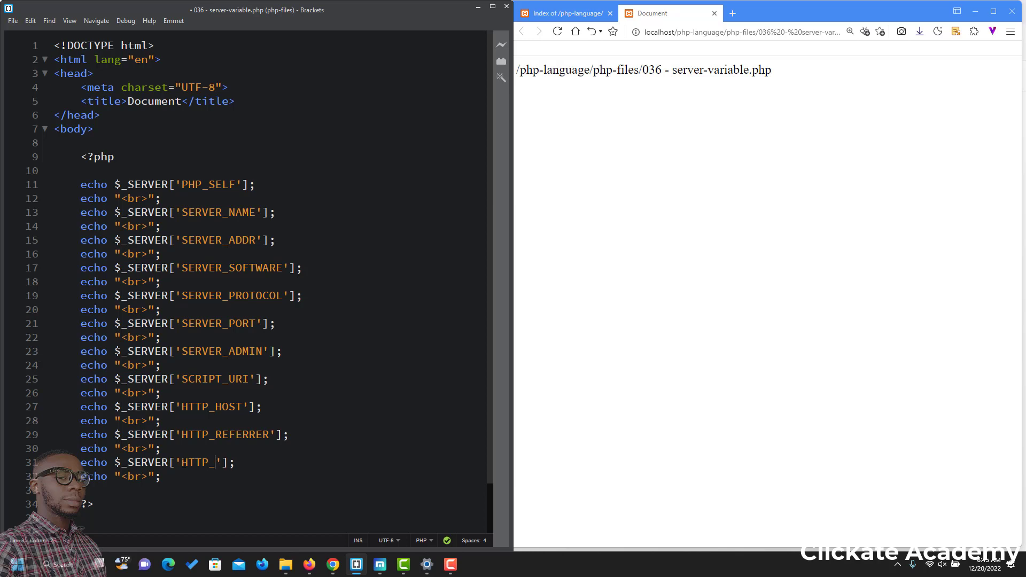
{"action": "type", "text": "USER_"}
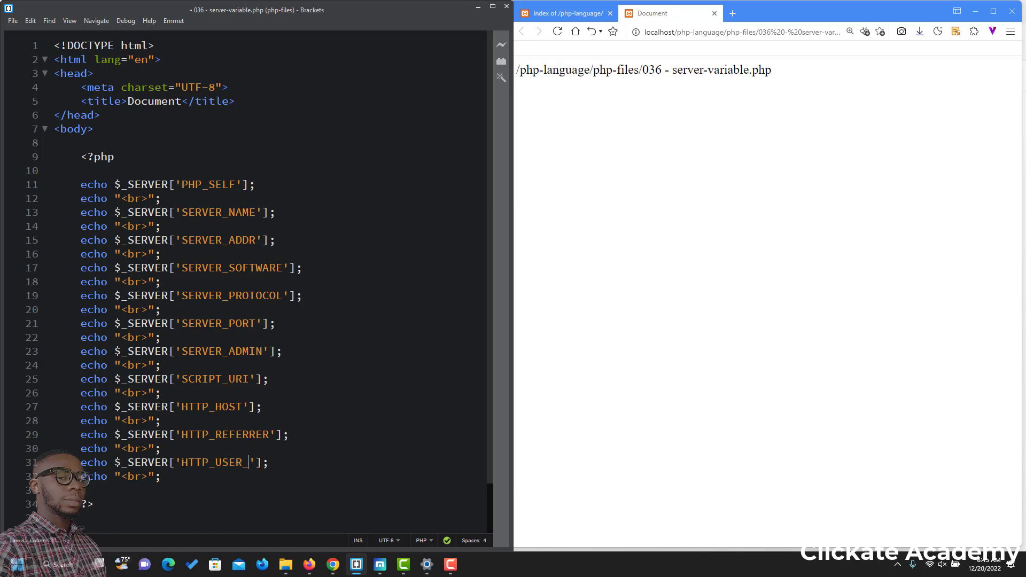
{"action": "type", "text": "AGENT"}
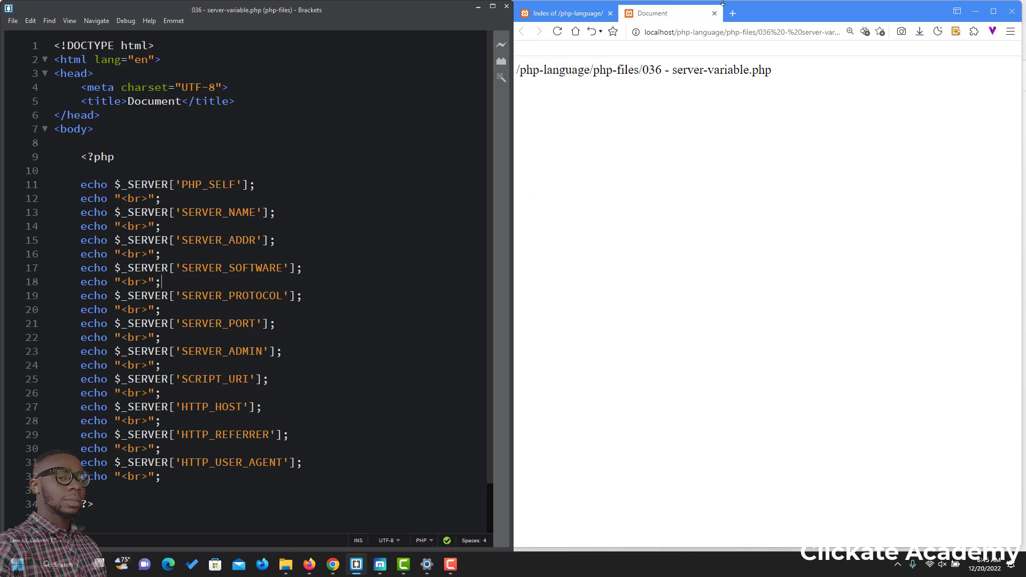
- Reload the browser page to list the echoed server values and undefined-key warnings
{"action": "left_click", "coordinate": [557, 31]}
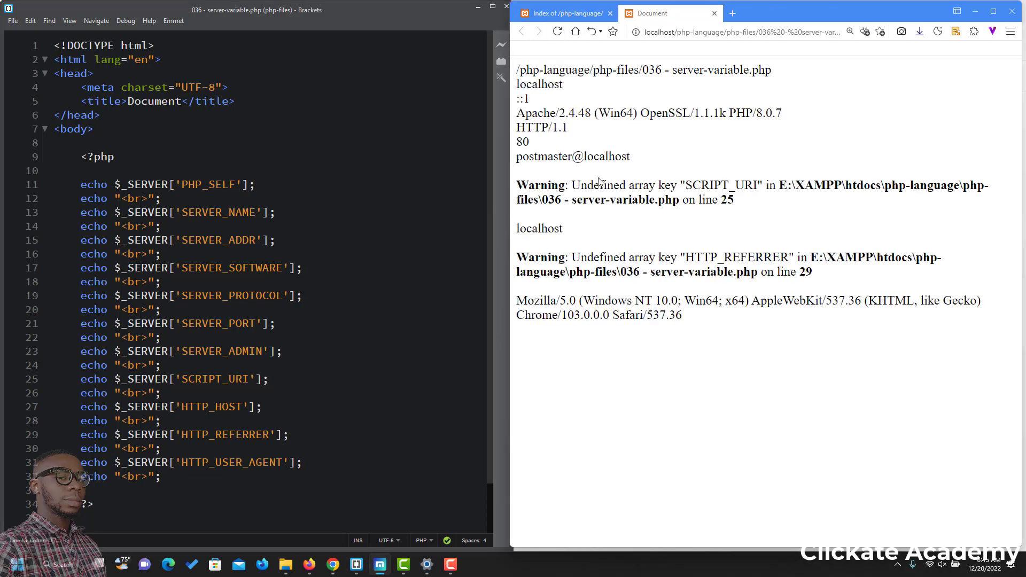
{"action": "mouse_move", "coordinate": [585, 155]}
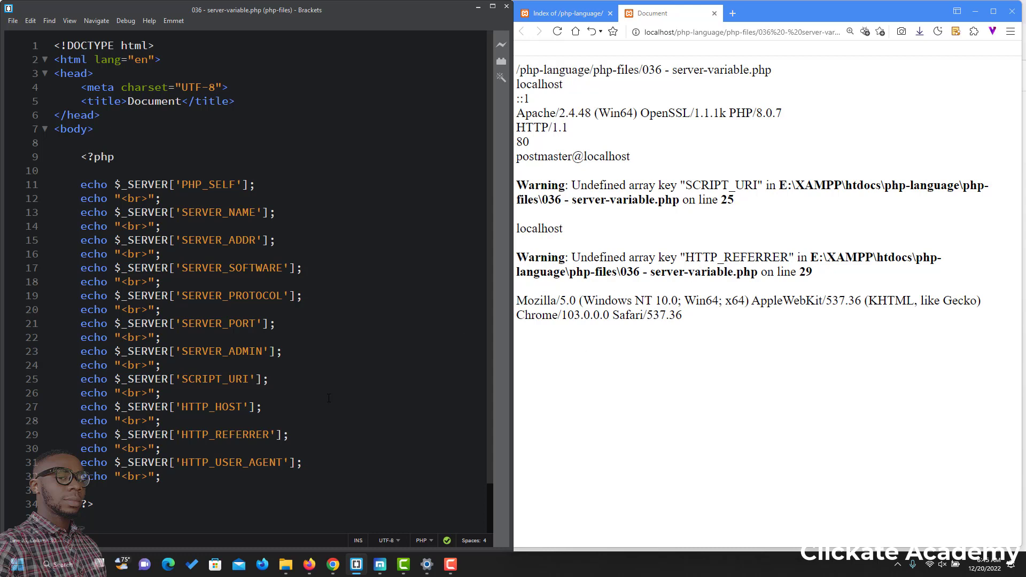
{"action": "mouse_move", "coordinate": [385, 432]}
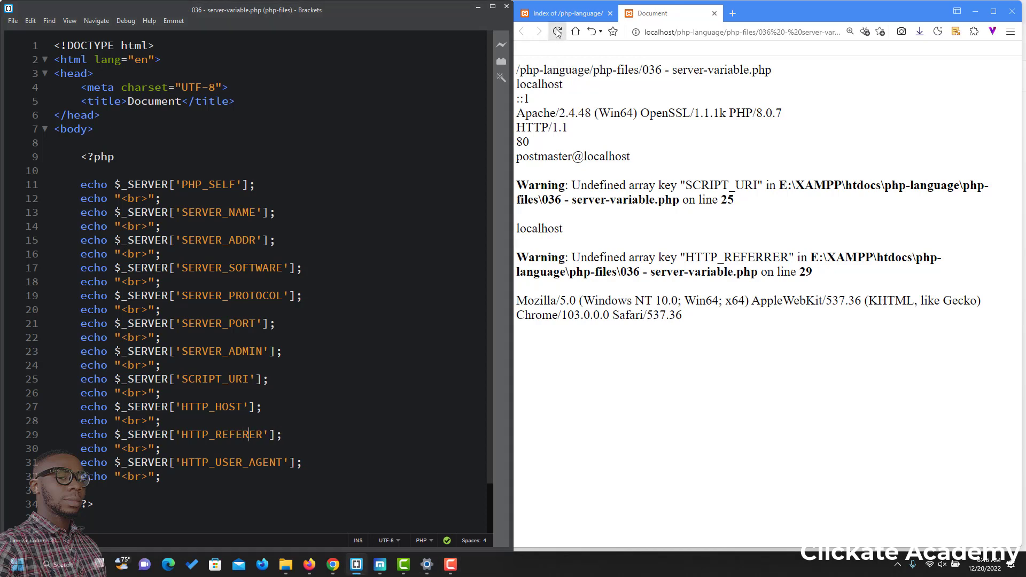
- Reload to show the referer URL, then edit the SCRIPT_URI index on line 25
{"action": "left_click", "coordinate": [556, 31]}
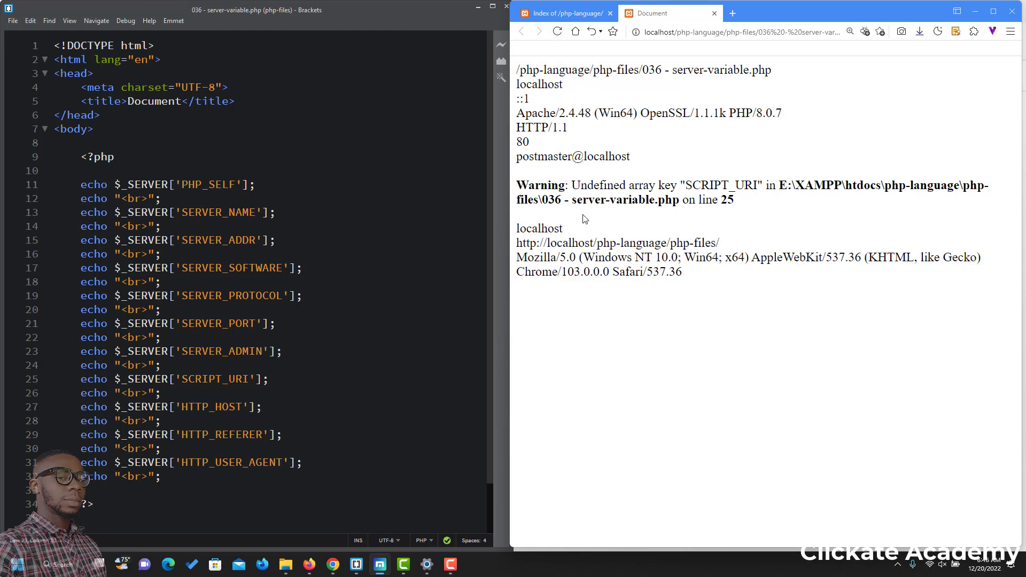
{"action": "mouse_move", "coordinate": [763, 202]}
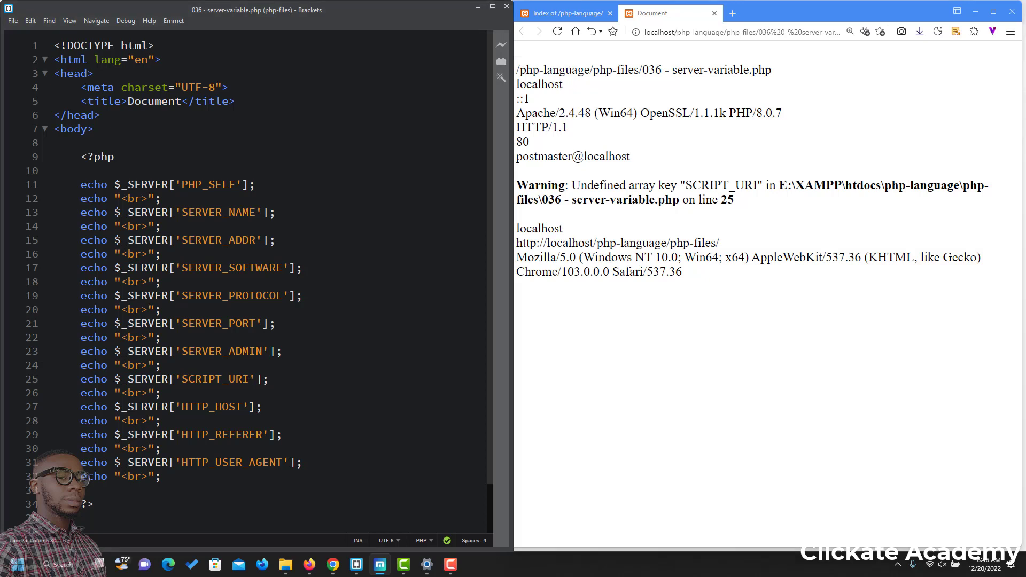
{"action": "key", "text": "Backspace"}
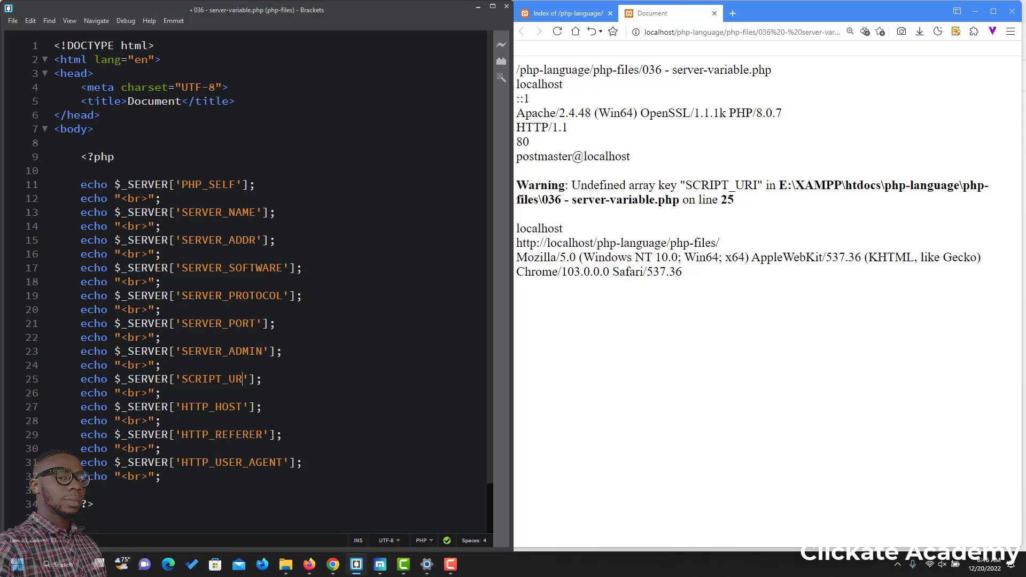
{"action": "type", "text": "I"}
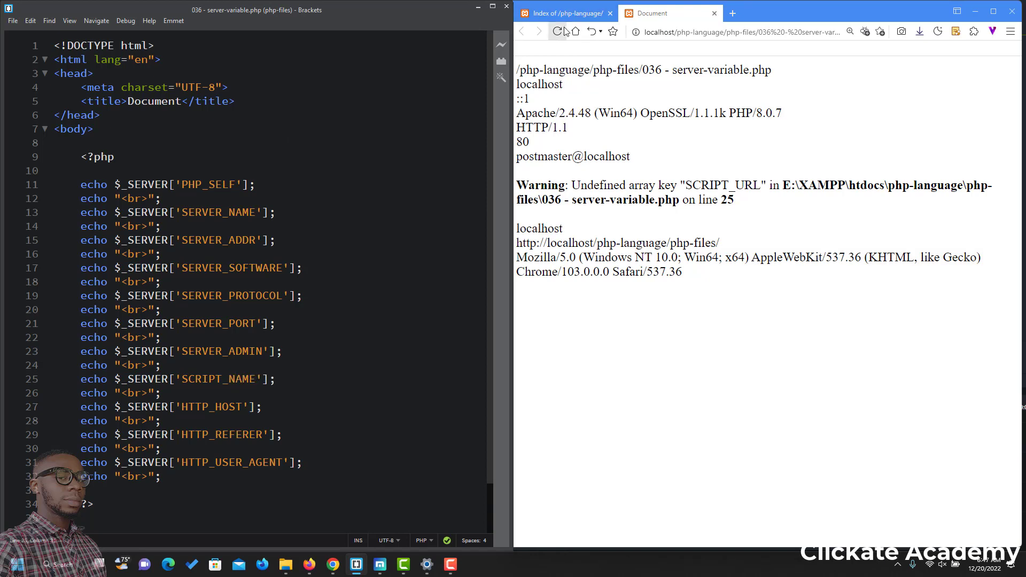
- Reload the page and highlight the server address, software, admin and user agent values
{"action": "left_click", "coordinate": [557, 31]}
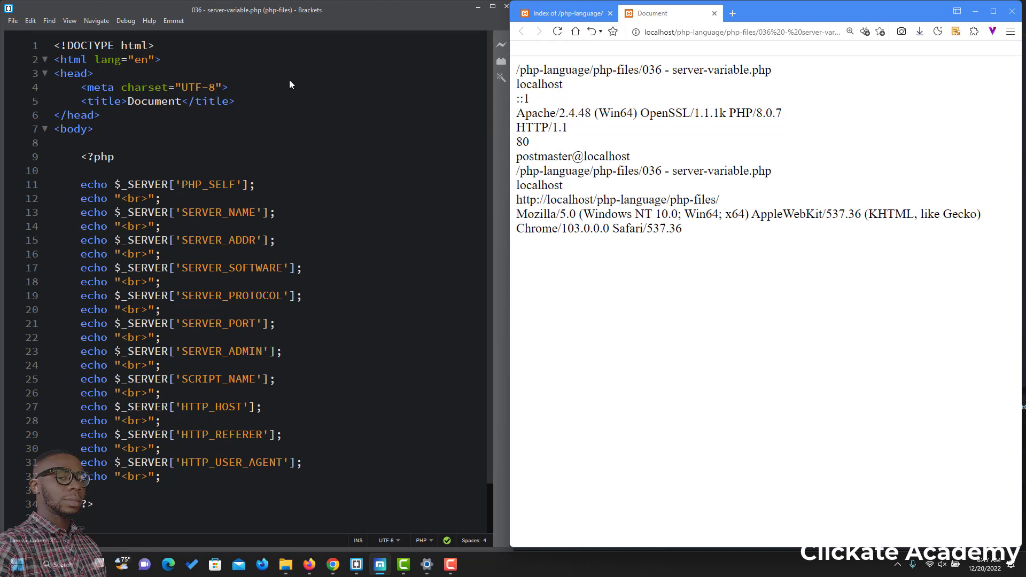
{"action": "mouse_move", "coordinate": [344, 83]}
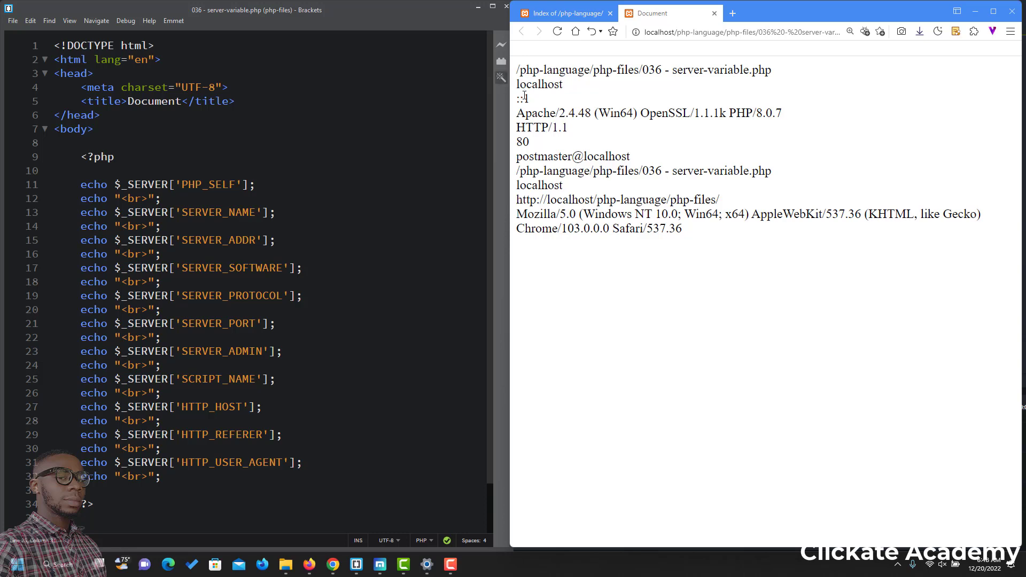
{"action": "double_click", "coordinate": [540, 84]}
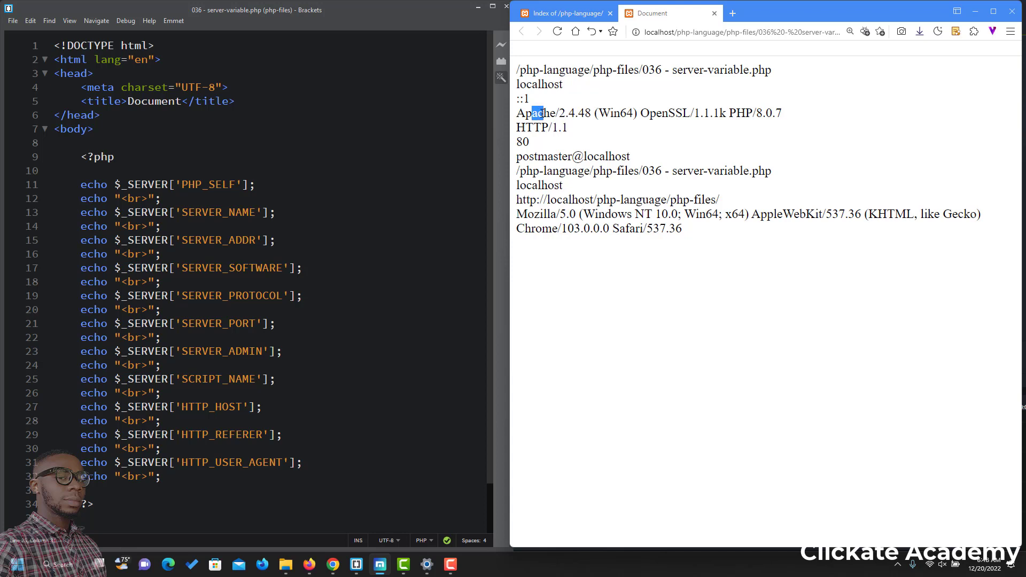
{"action": "left_click_drag", "start_coordinate": [536, 113], "coordinate": [782, 114]}
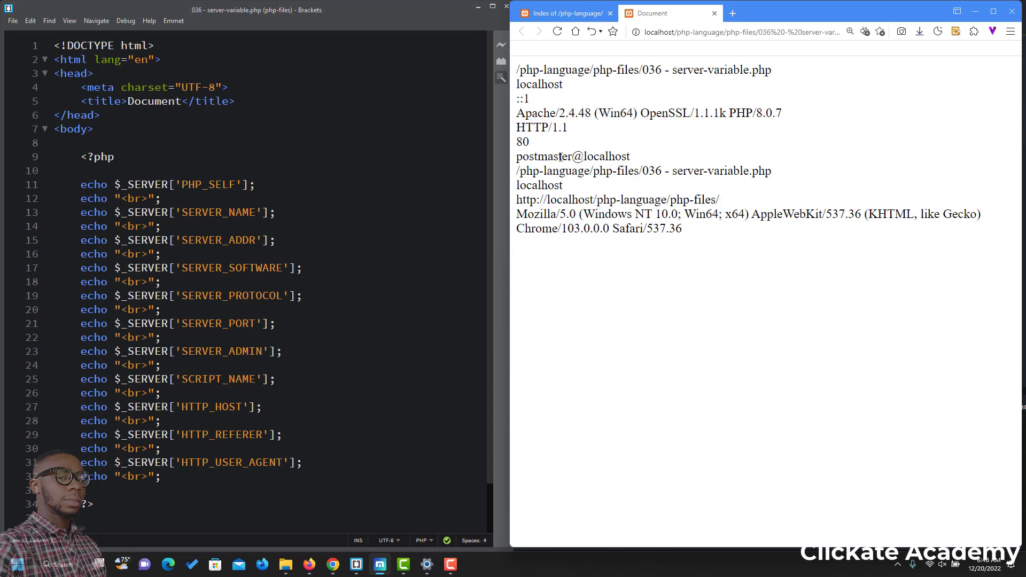
{"action": "double_click", "coordinate": [568, 156]}
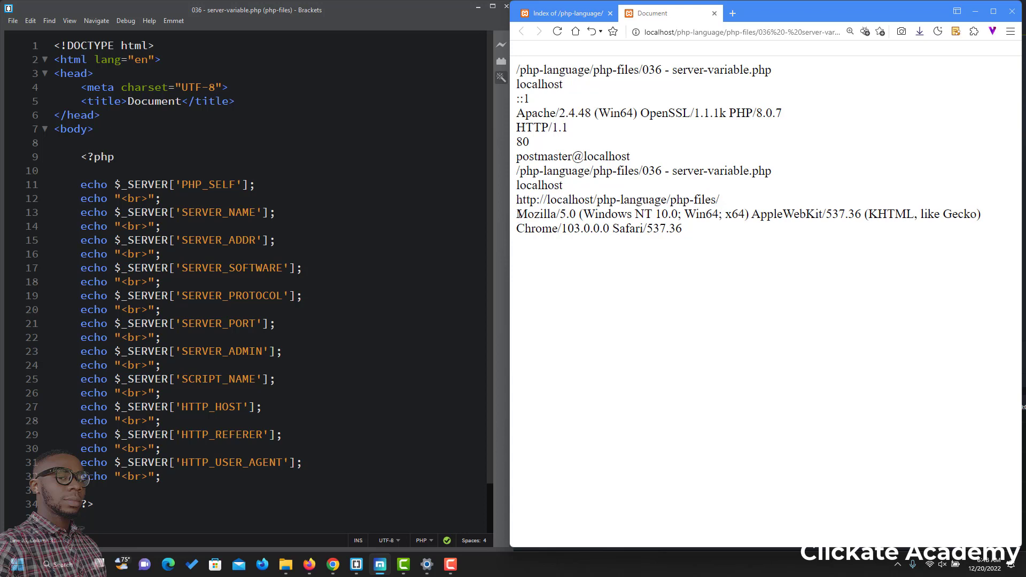
{"action": "left_click_drag", "start_coordinate": [516, 214], "coordinate": [682, 229]}
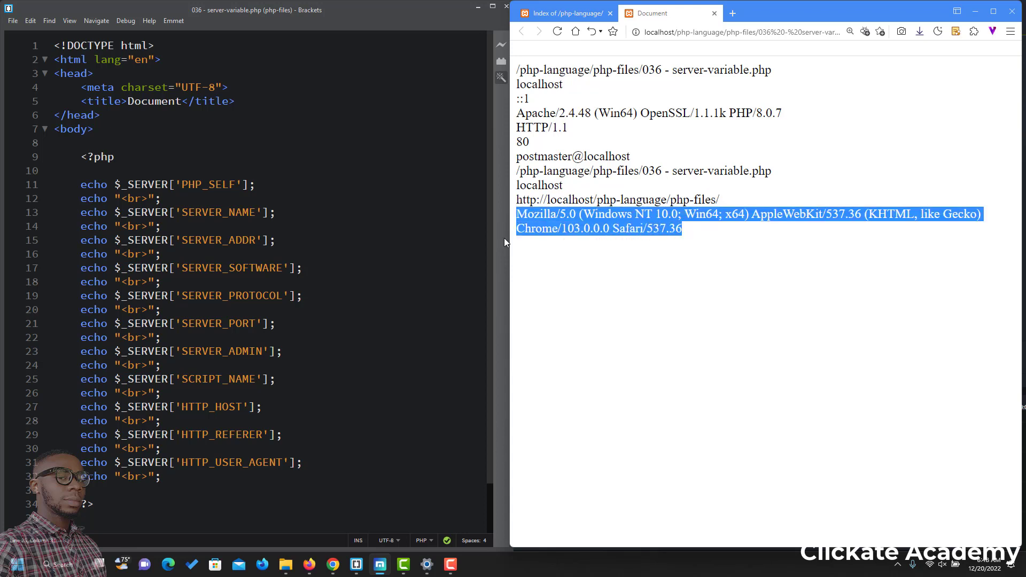
{"action": "mouse_move", "coordinate": [541, 226]}
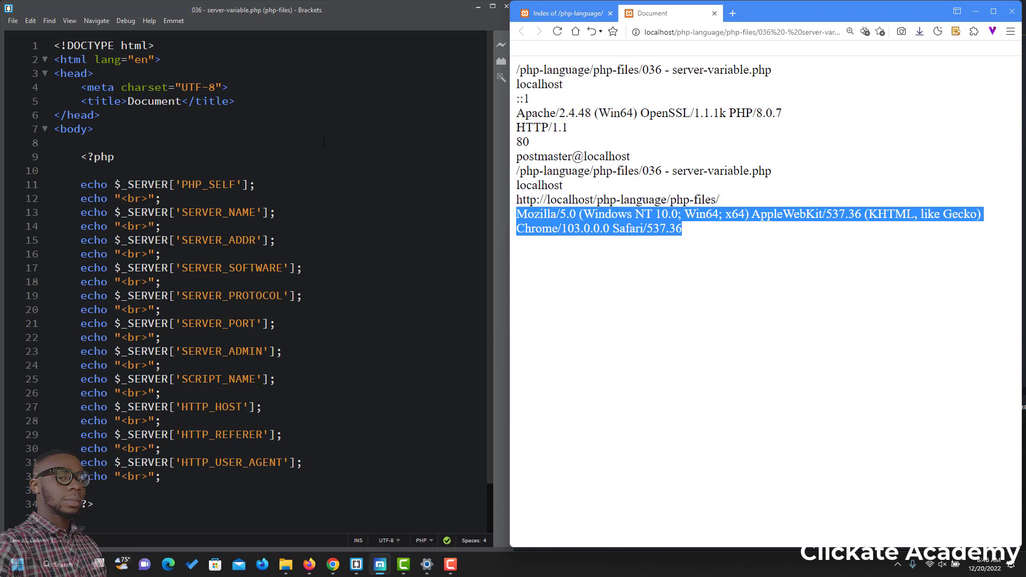
{"action": "mouse_move", "coordinate": [310, 266]}
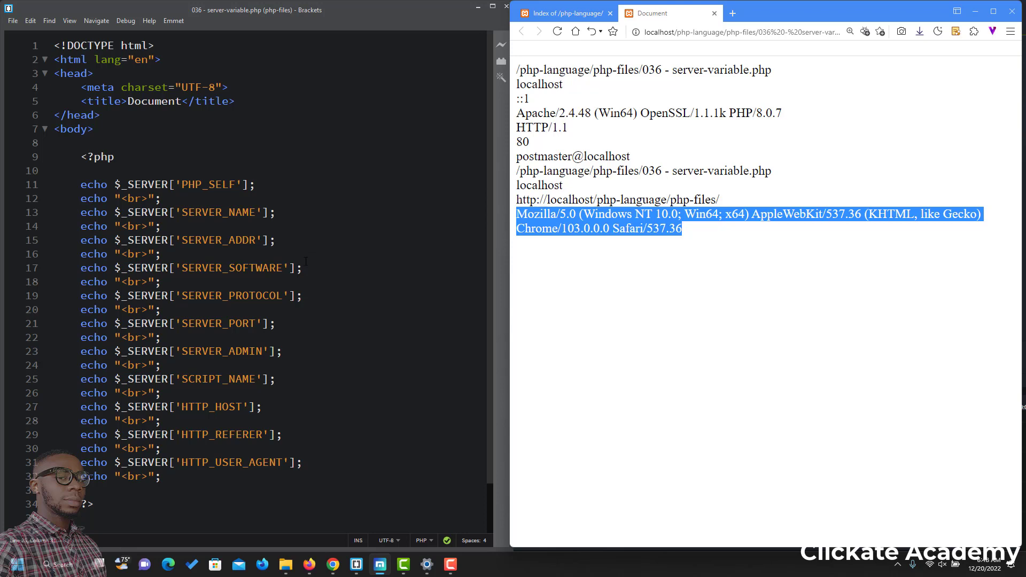
{"action": "mouse_move", "coordinate": [365, 220]}
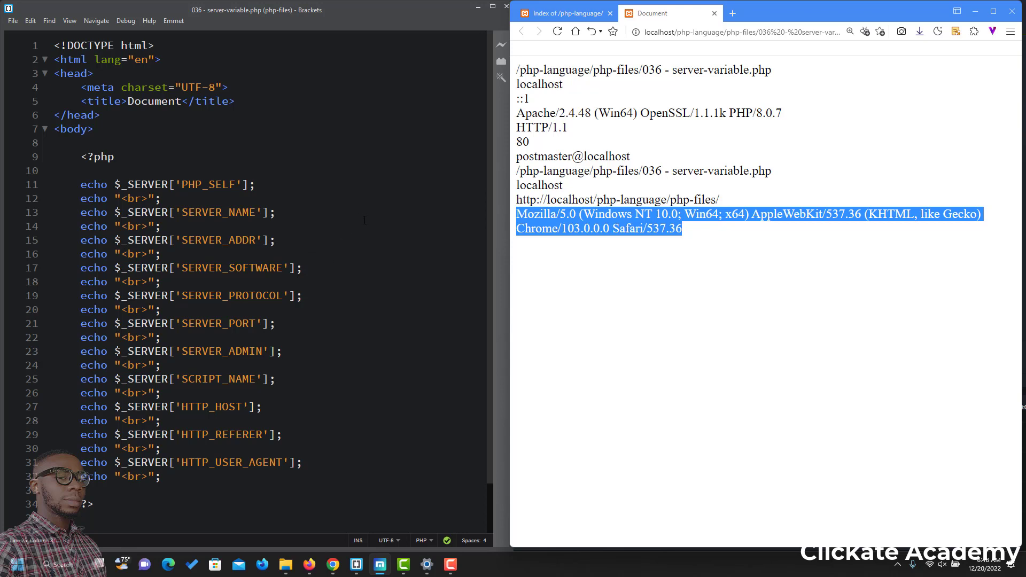